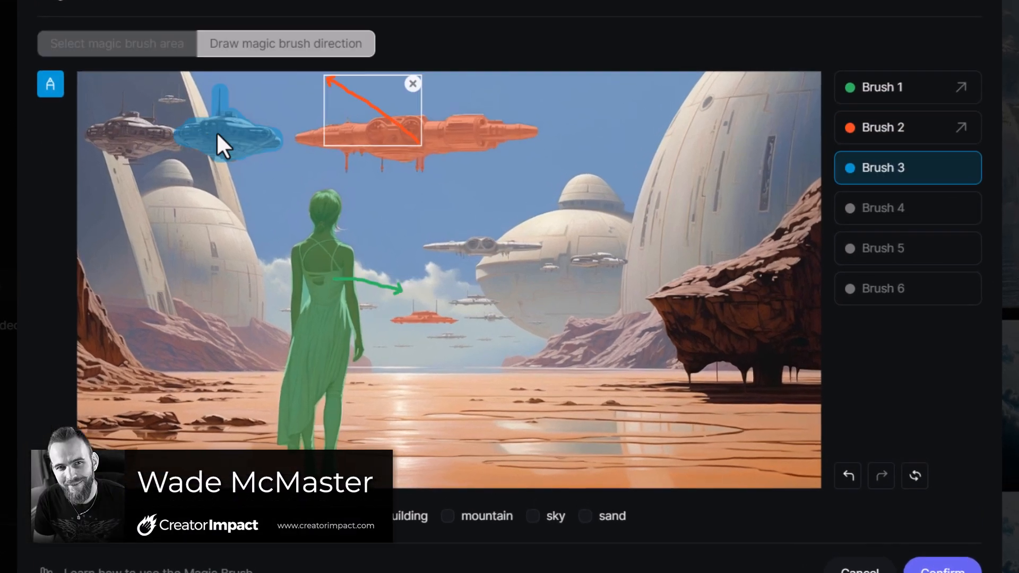
Close the sci-fi scene's Magic Brush editor and return to the PixVerse Home page
{"action": "left_click", "coordinate": [907, 208]}
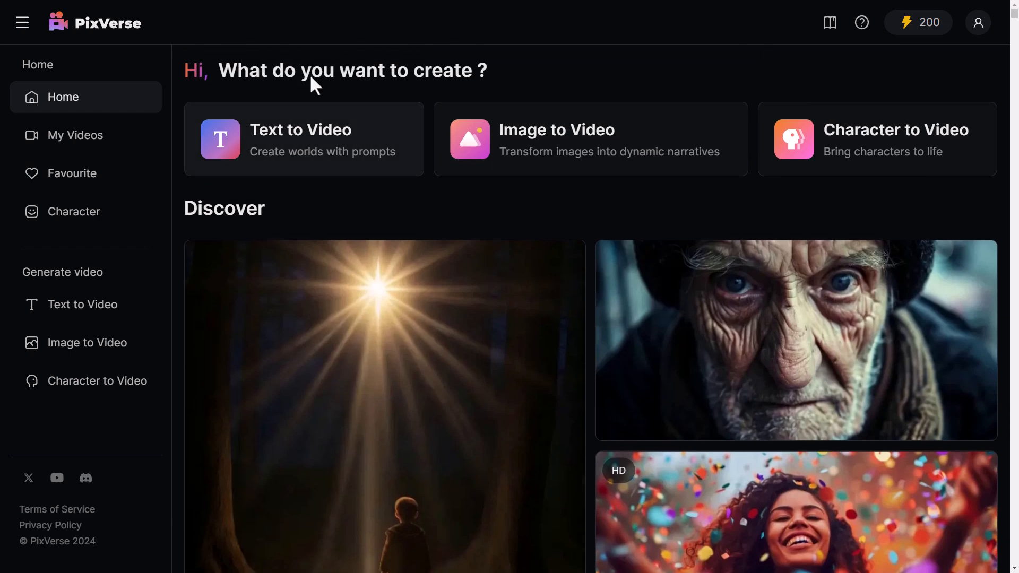
{"action": "mouse_move", "coordinate": [111, 278]}
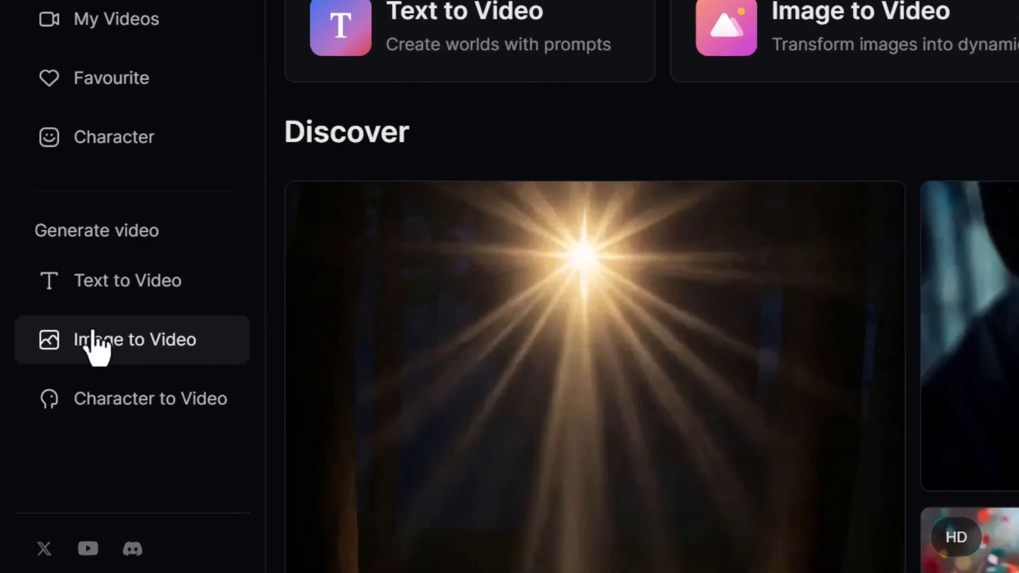
Open Image to Video and upload the spaceship-over-planet PNG as the source image
{"action": "scroll", "scroll_direction": "down", "scroll_amount": 3}
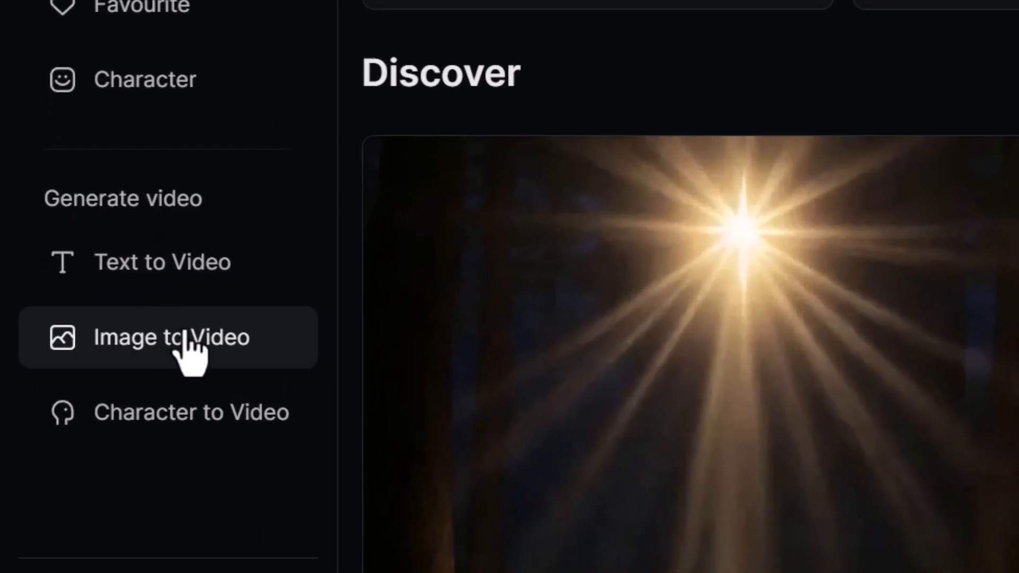
{"action": "left_click", "coordinate": [169, 337]}
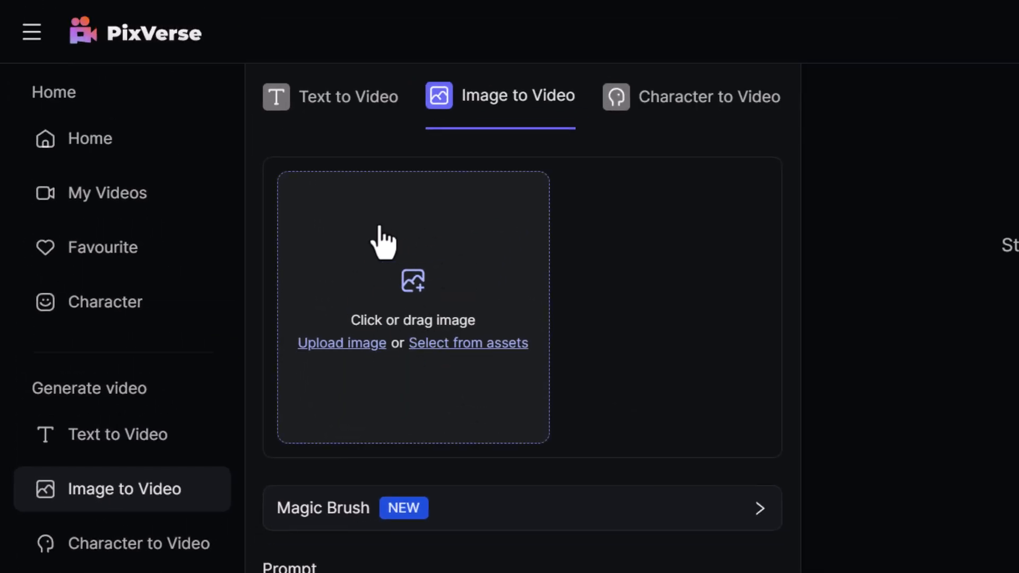
{"action": "mouse_move", "coordinate": [397, 261]}
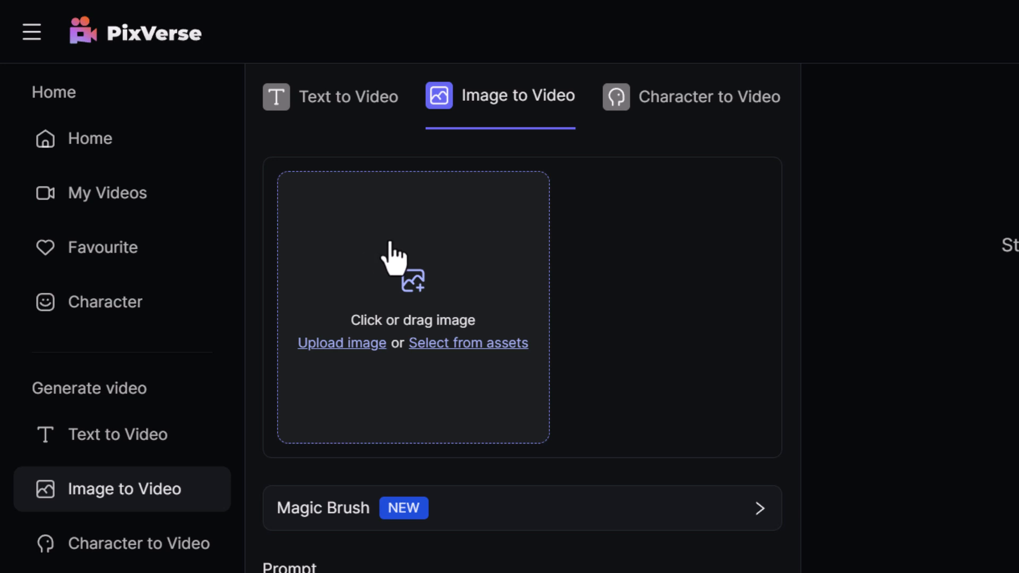
{"action": "left_click", "coordinate": [342, 343]}
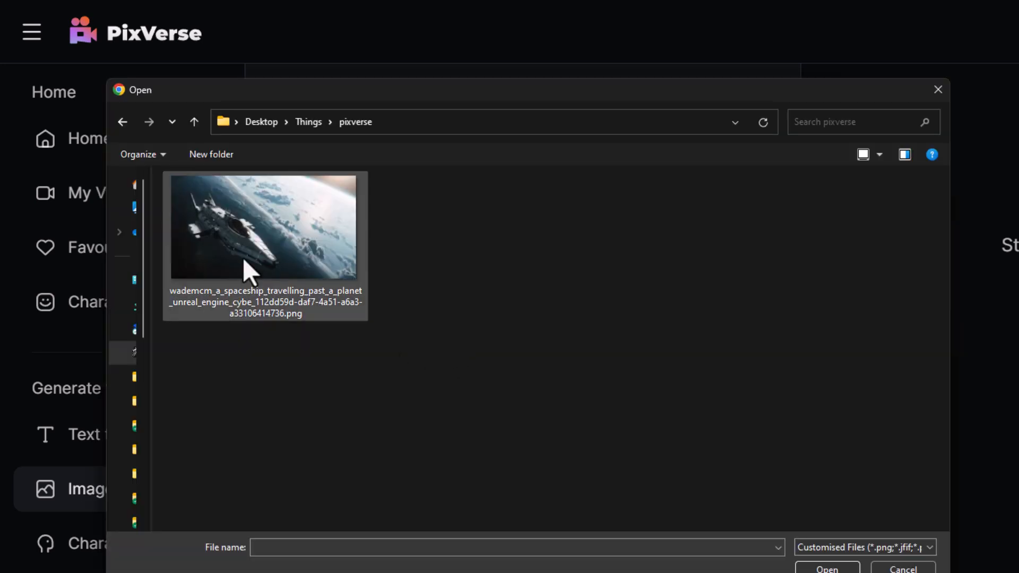
{"action": "left_click", "coordinate": [264, 226]}
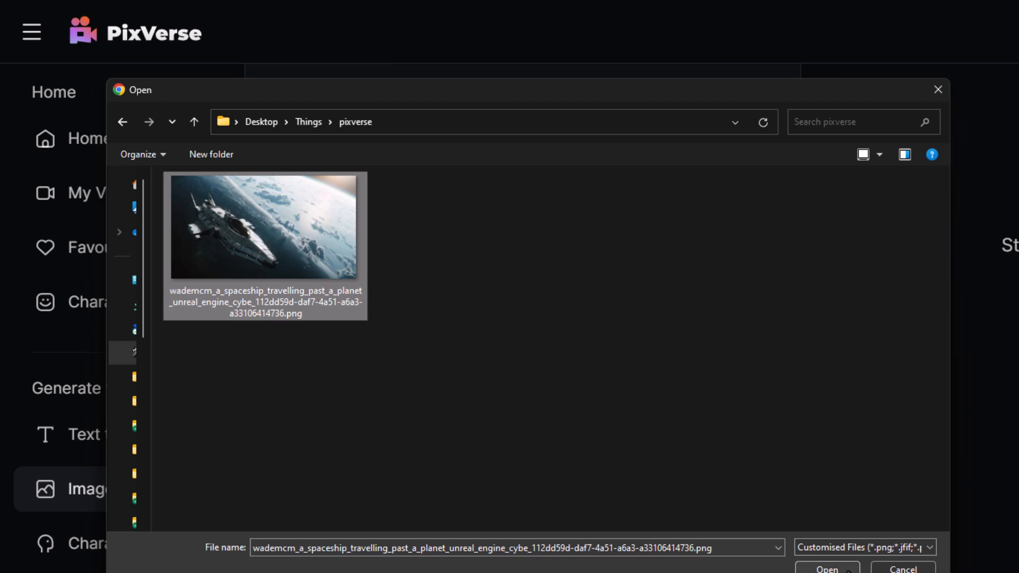
{"action": "left_click", "coordinate": [826, 568]}
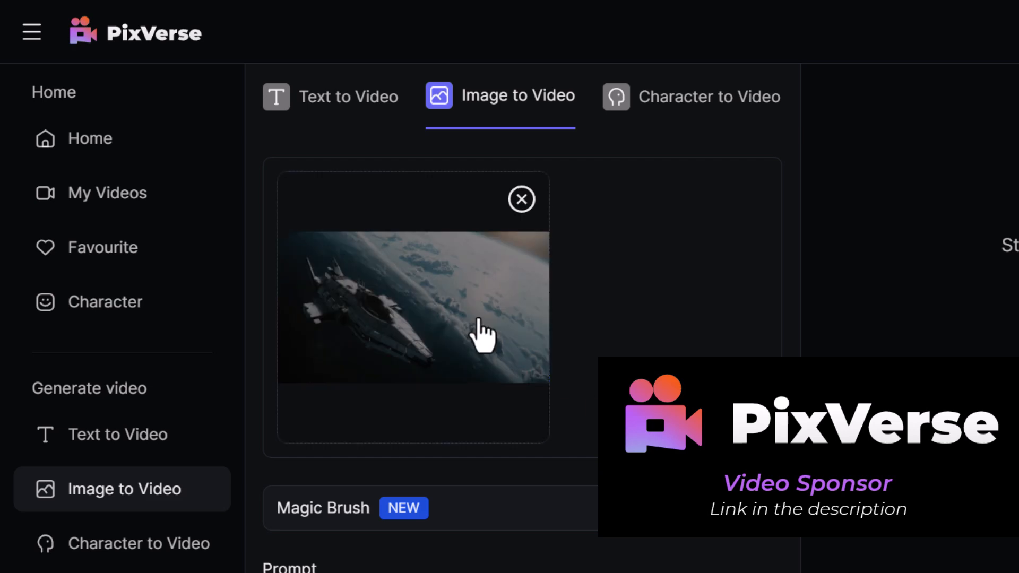
{"action": "scroll", "scroll_direction": "down", "scroll_amount": 3}
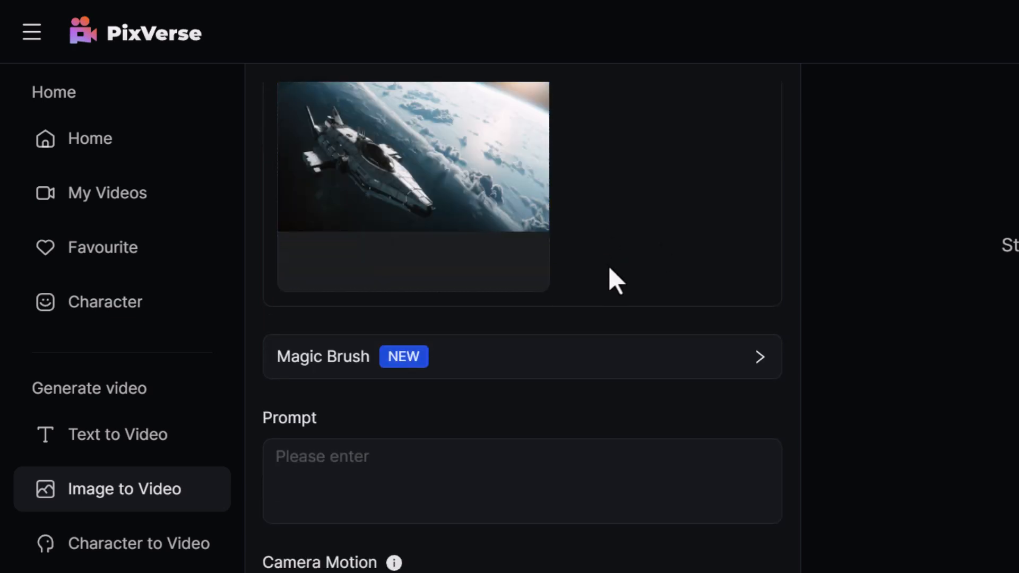
{"action": "scroll", "scroll_direction": "down", "scroll_amount": 3}
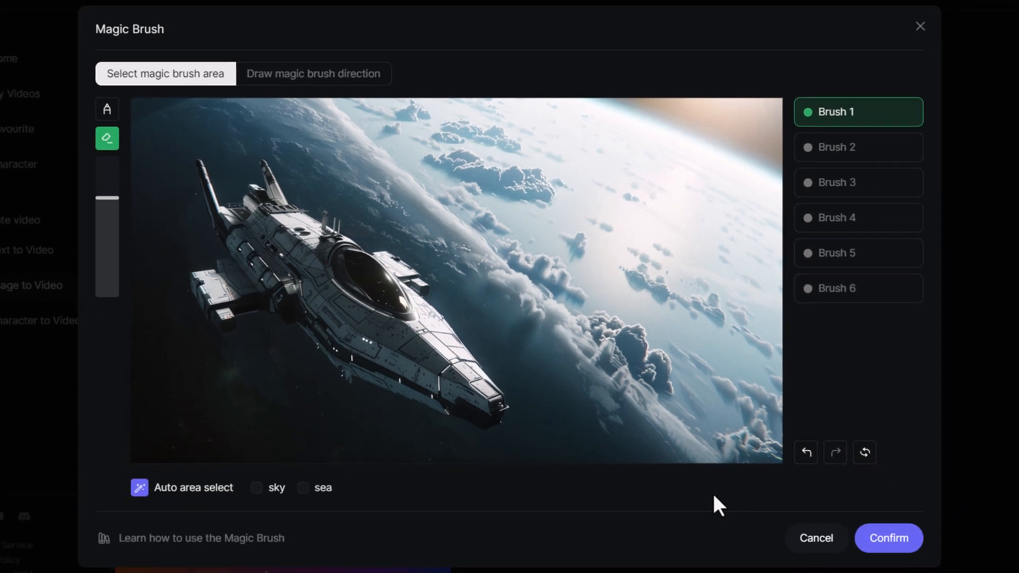
Paint the whole spaceship as Brush 1 with an enlarged brush, erasing stray strokes
{"action": "left_click", "coordinate": [106, 108]}
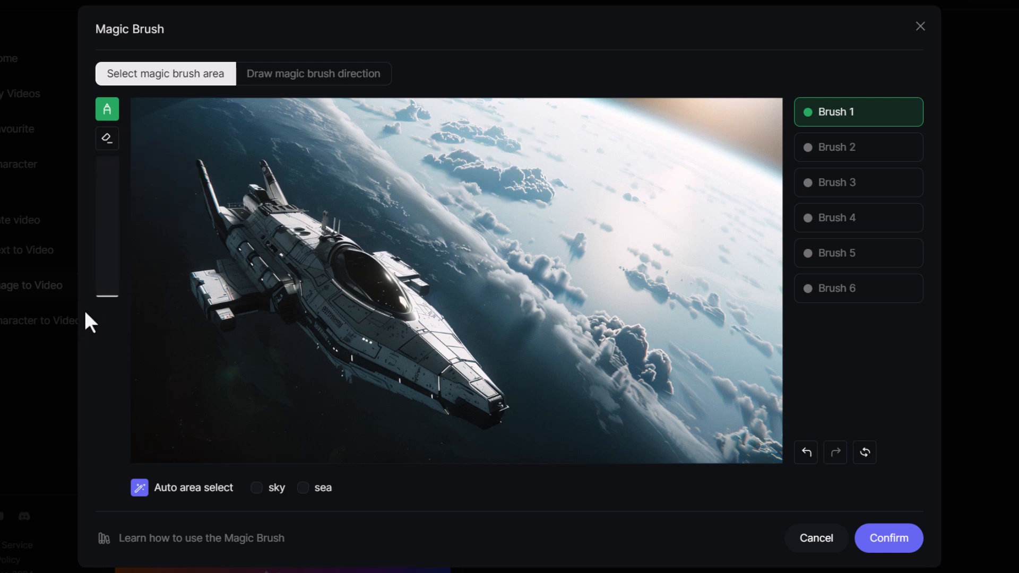
{"action": "left_click", "coordinate": [264, 162]}
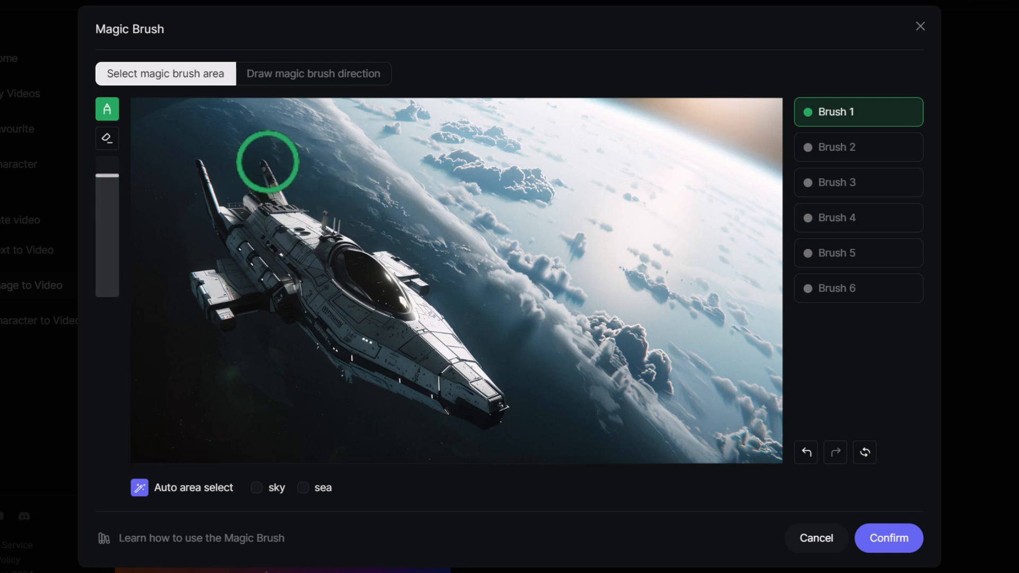
{"action": "left_click_drag", "start_coordinate": [265, 162], "coordinate": [376, 286]}
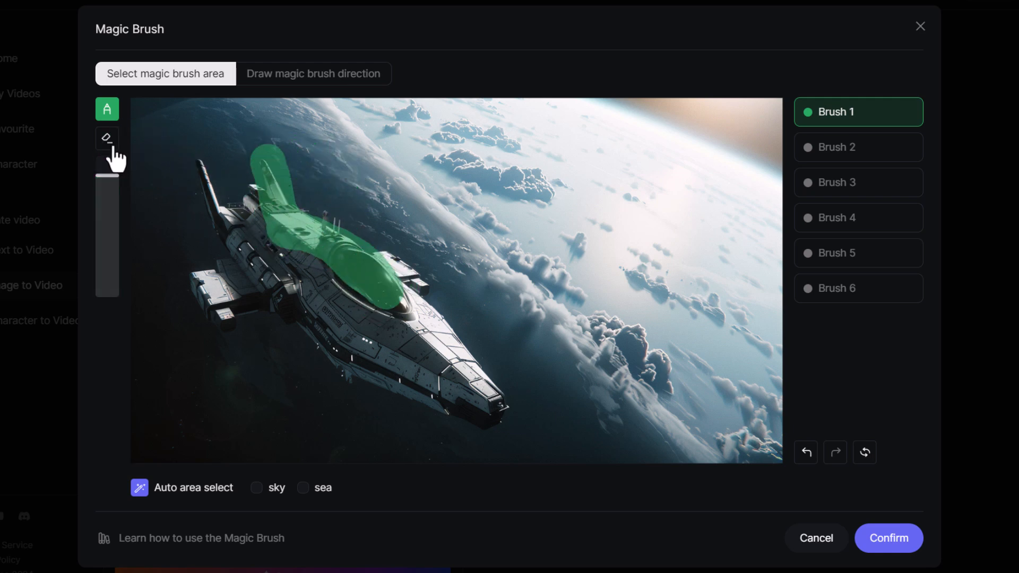
{"action": "left_click", "coordinate": [107, 138]}
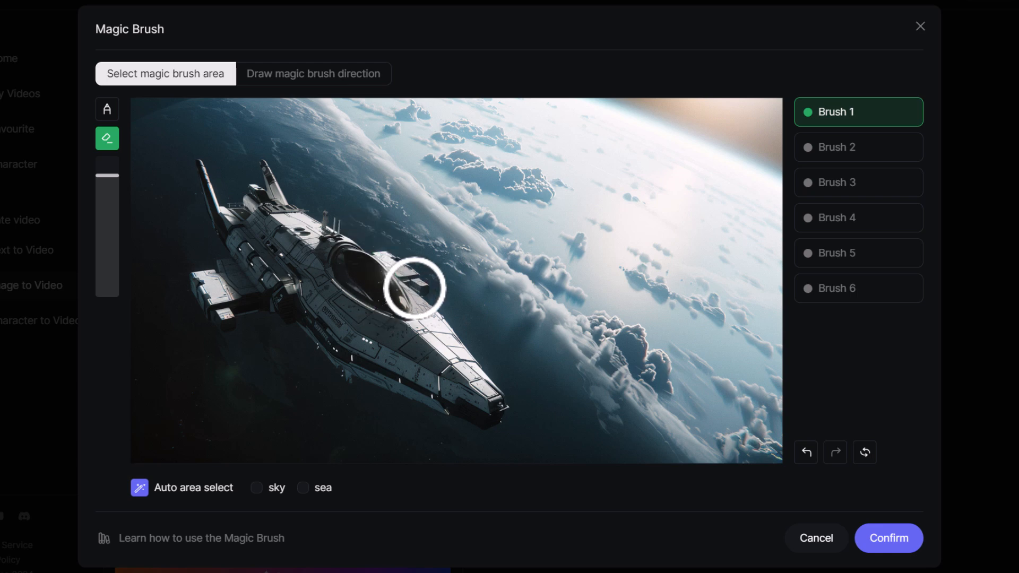
{"action": "left_click_drag", "start_coordinate": [415, 289], "coordinate": [377, 317]}
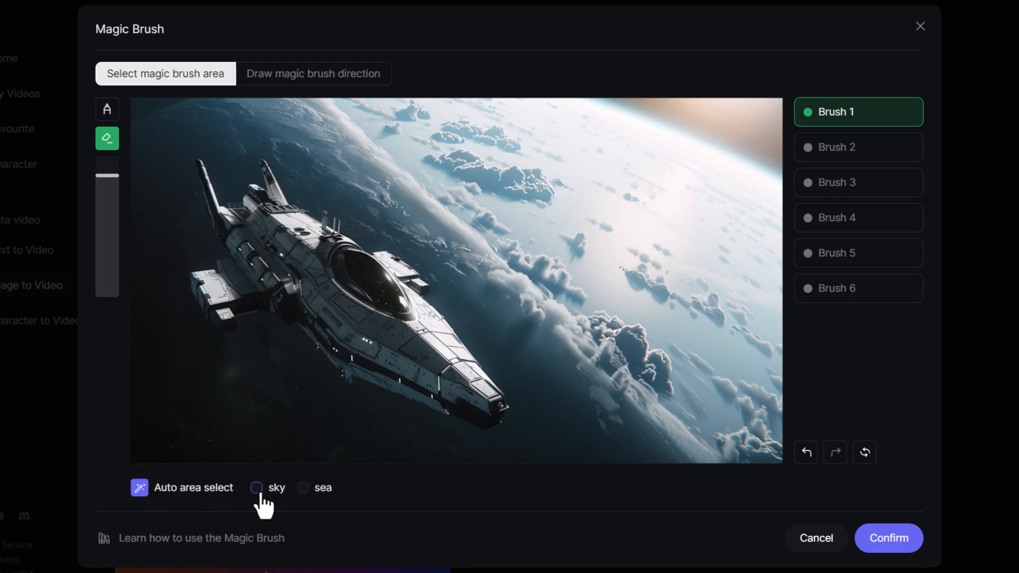
{"action": "left_click", "coordinate": [256, 488]}
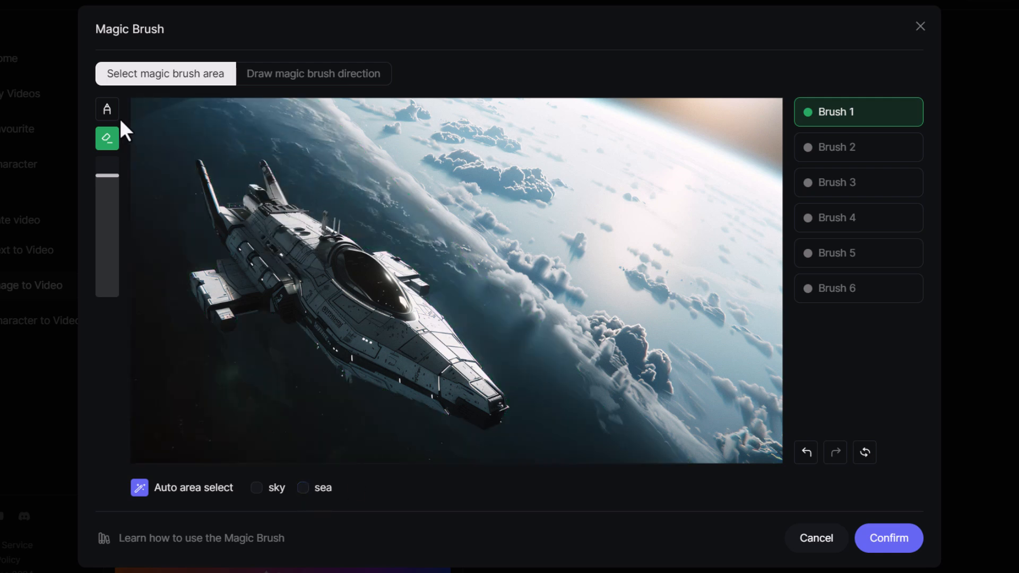
{"action": "left_click", "coordinate": [107, 109]}
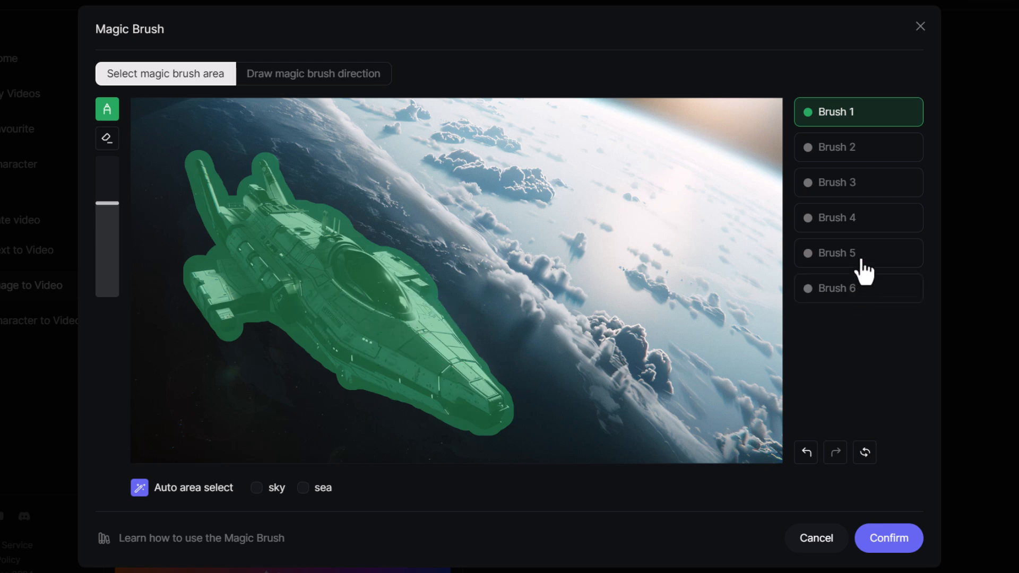
{"action": "left_click", "coordinate": [857, 182]}
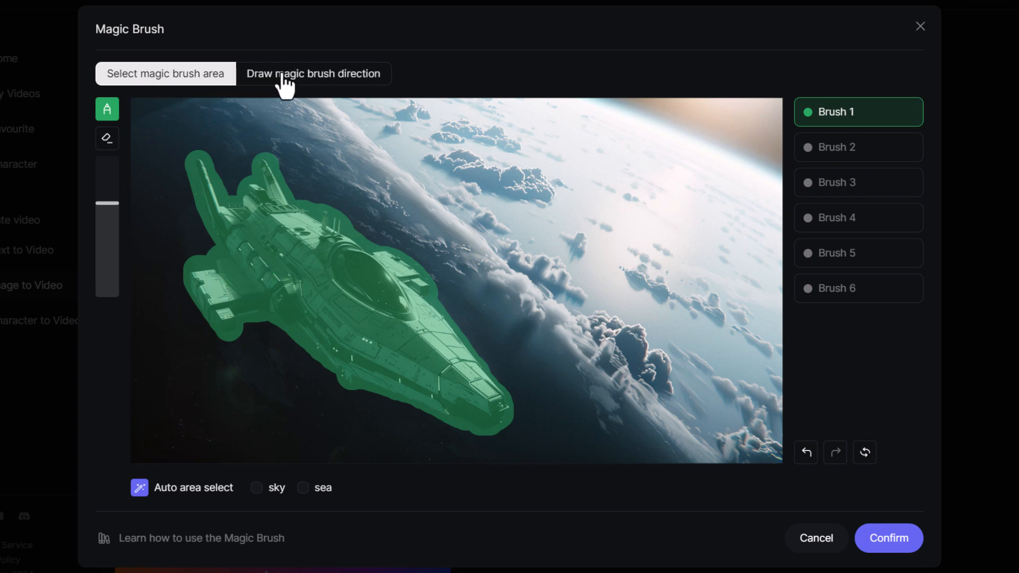
Draw the ship's down-right path, then add Brush 2 on the sky drifting up-right
{"action": "left_click", "coordinate": [313, 73]}
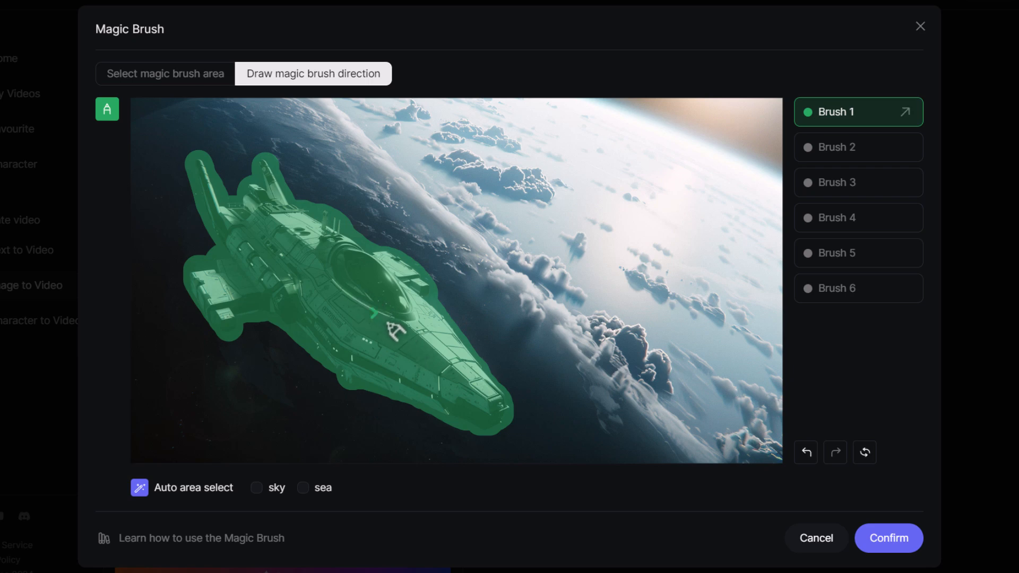
{"action": "left_click_drag", "start_coordinate": [382, 310], "coordinate": [536, 447]}
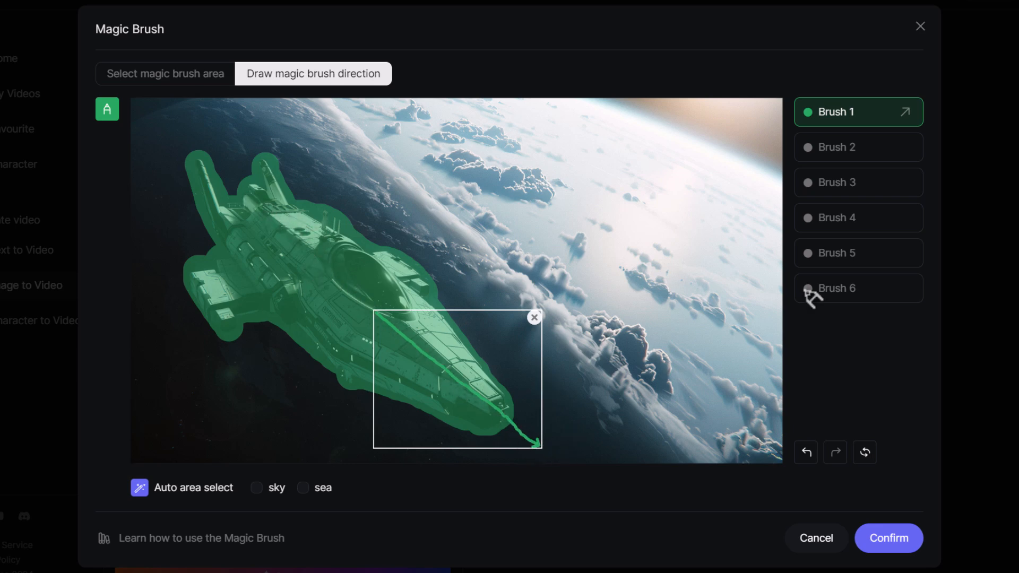
{"action": "left_click", "coordinate": [857, 147]}
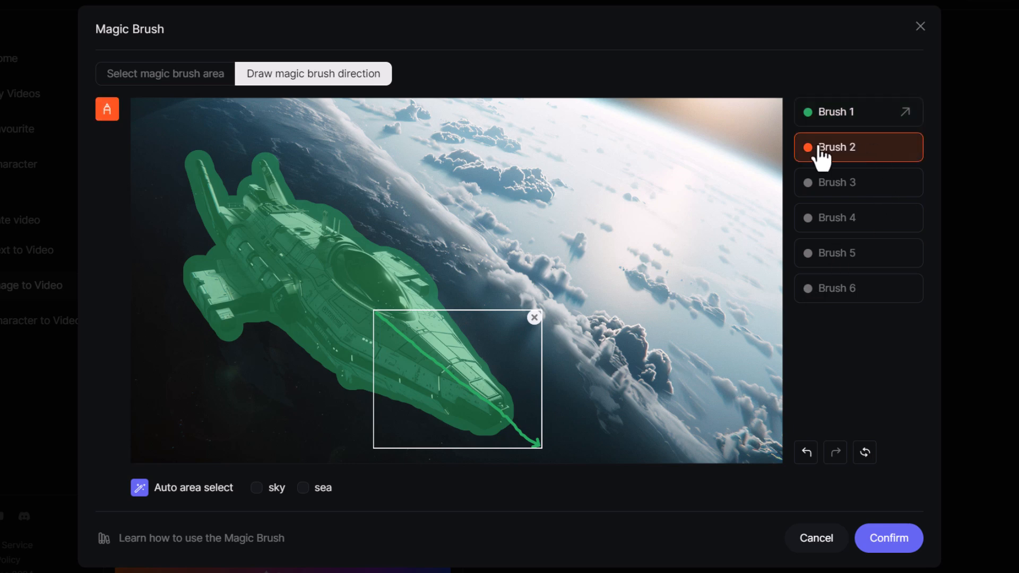
{"action": "mouse_move", "coordinate": [271, 507]}
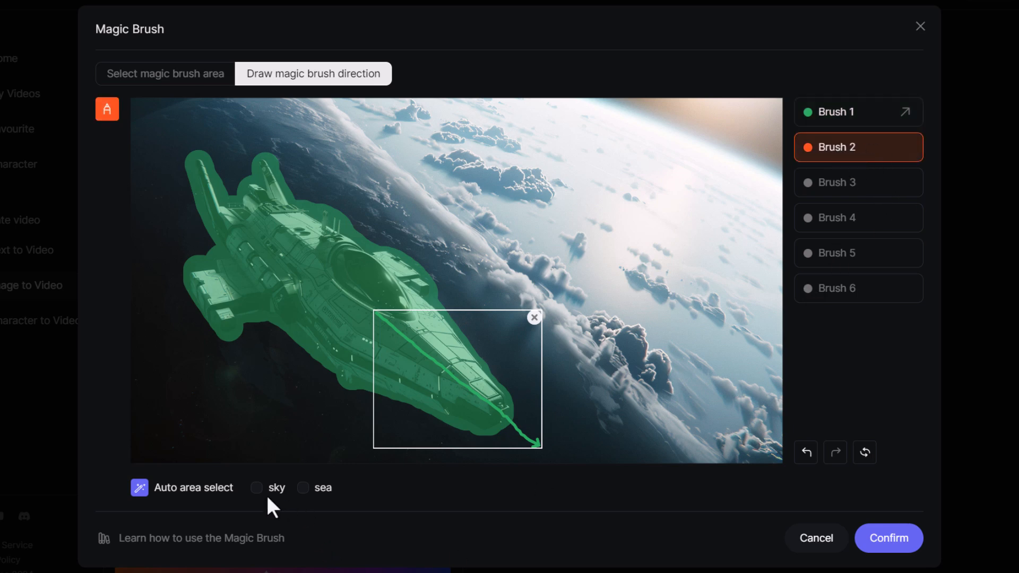
{"action": "left_click", "coordinate": [256, 487]}
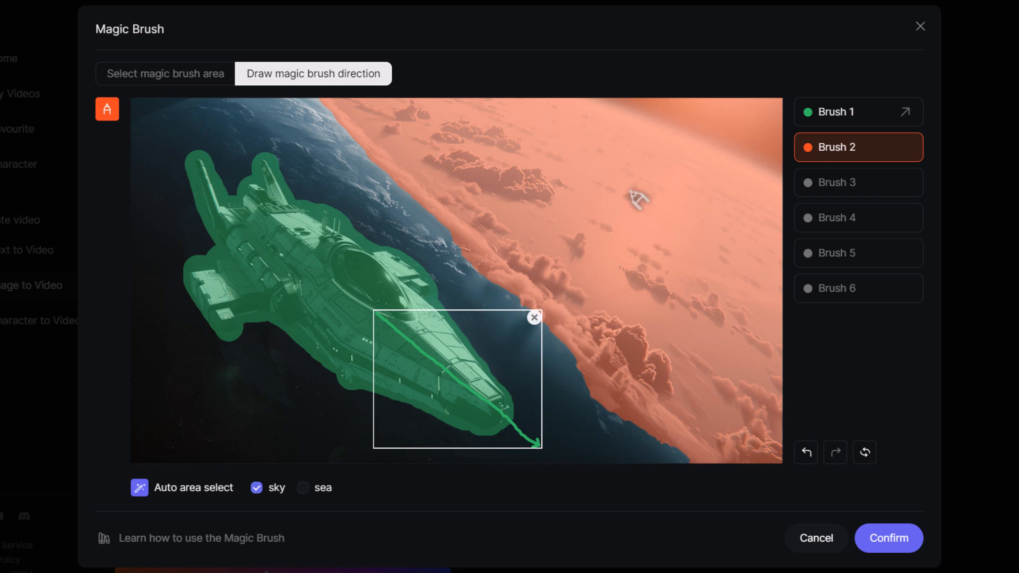
{"action": "mouse_move", "coordinate": [411, 466]}
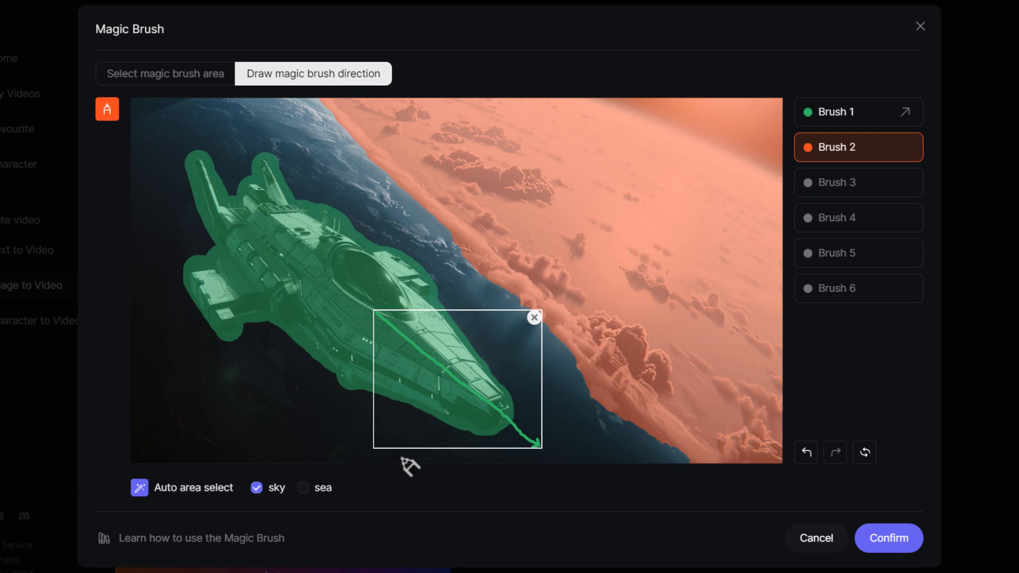
{"action": "mouse_move", "coordinate": [293, 110]}
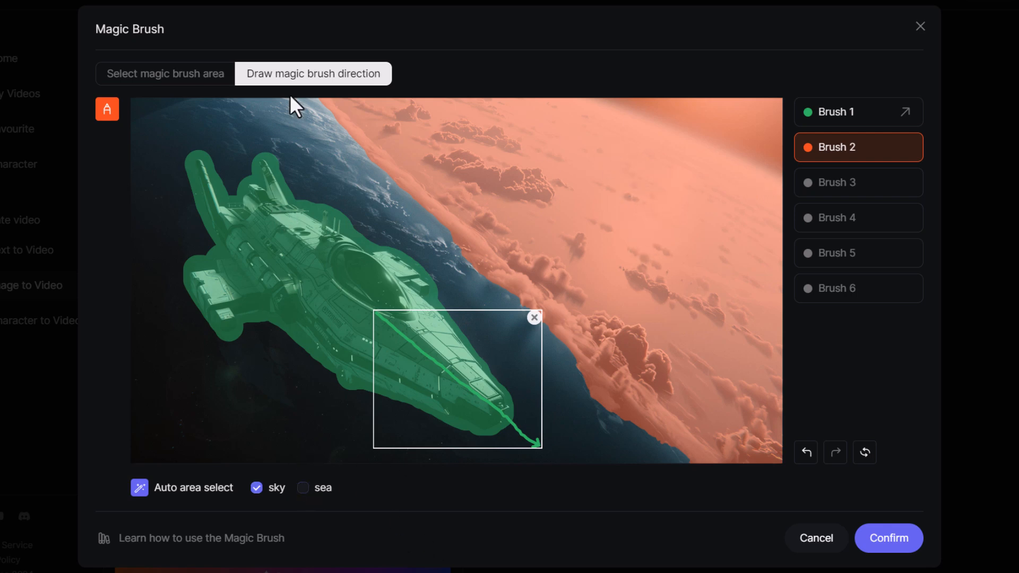
{"action": "left_click", "coordinate": [165, 73]}
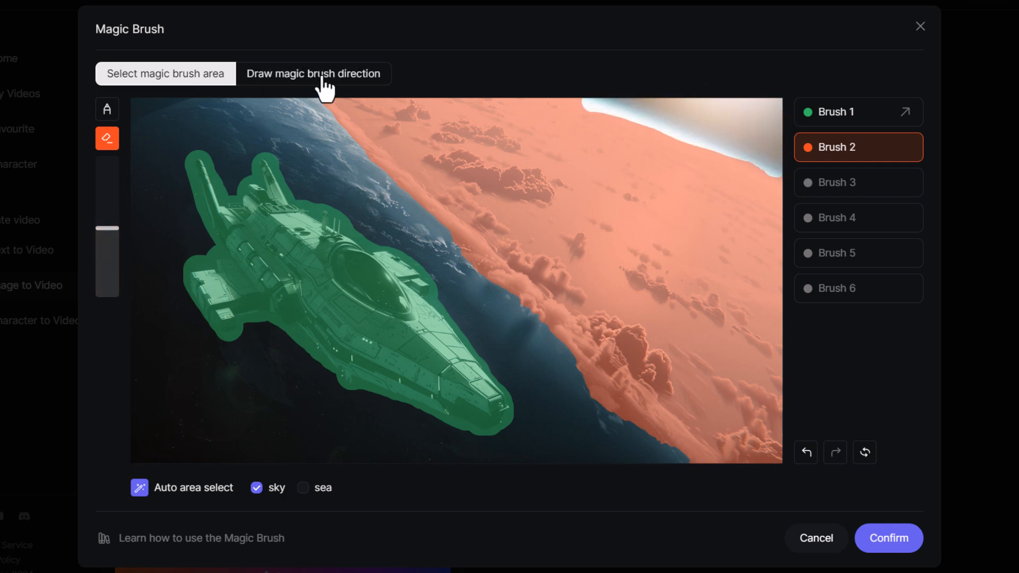
{"action": "left_click_drag", "start_coordinate": [376, 319], "coordinate": [533, 448]}
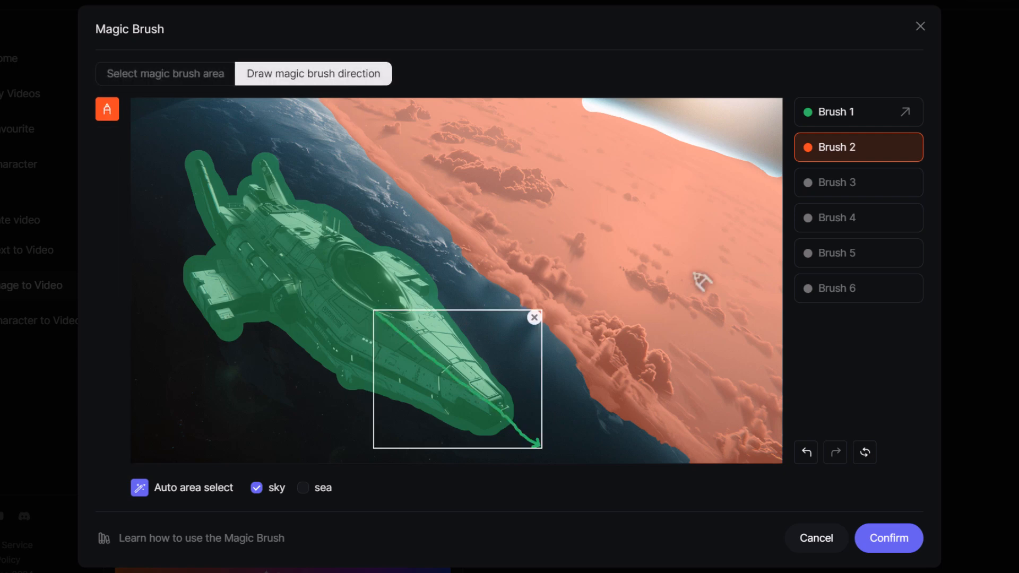
{"action": "mouse_move", "coordinate": [546, 244]}
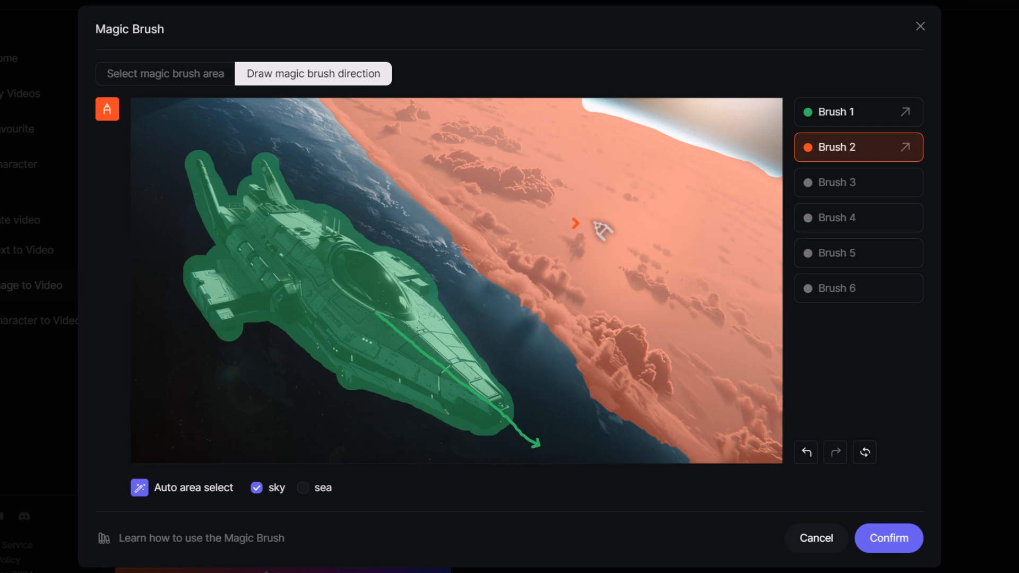
{"action": "left_click_drag", "start_coordinate": [576, 223], "coordinate": [664, 171]}
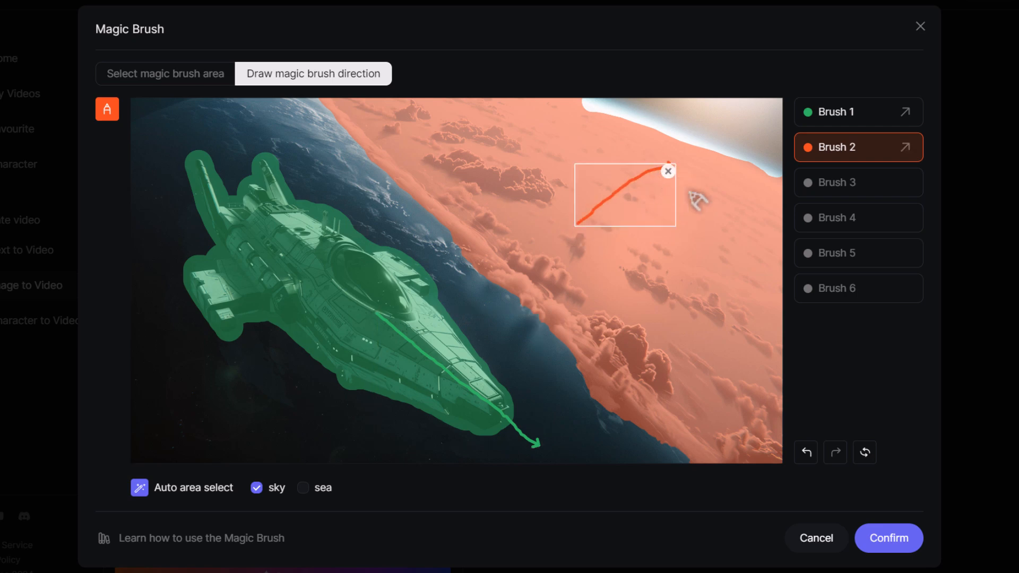
{"action": "mouse_move", "coordinate": [582, 243]}
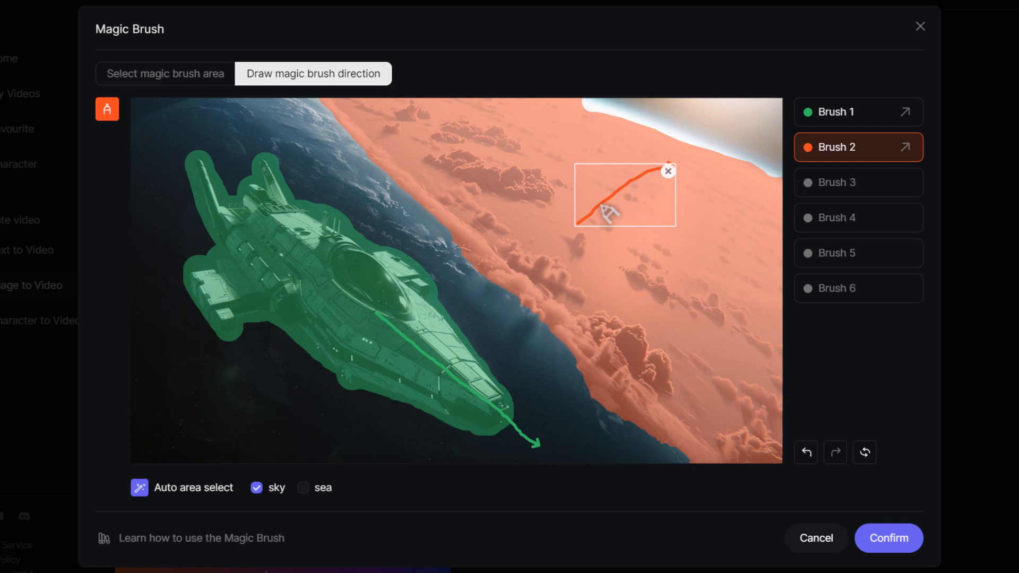
Add Brush 3 using the auto 'sea' area with a short vertical direction stroke
{"action": "left_click", "coordinate": [857, 182]}
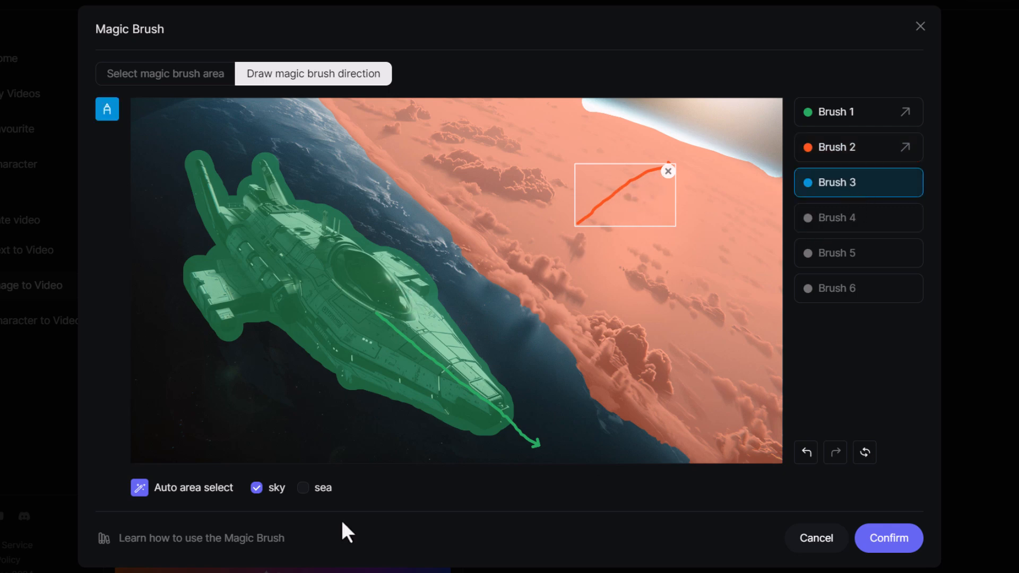
{"action": "mouse_move", "coordinate": [303, 488]}
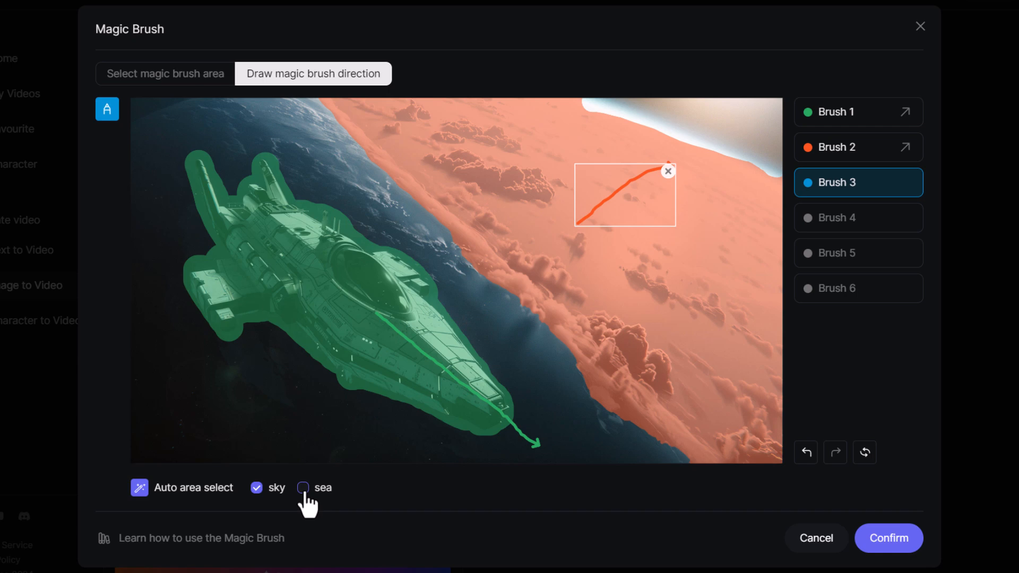
{"action": "left_click", "coordinate": [302, 488]}
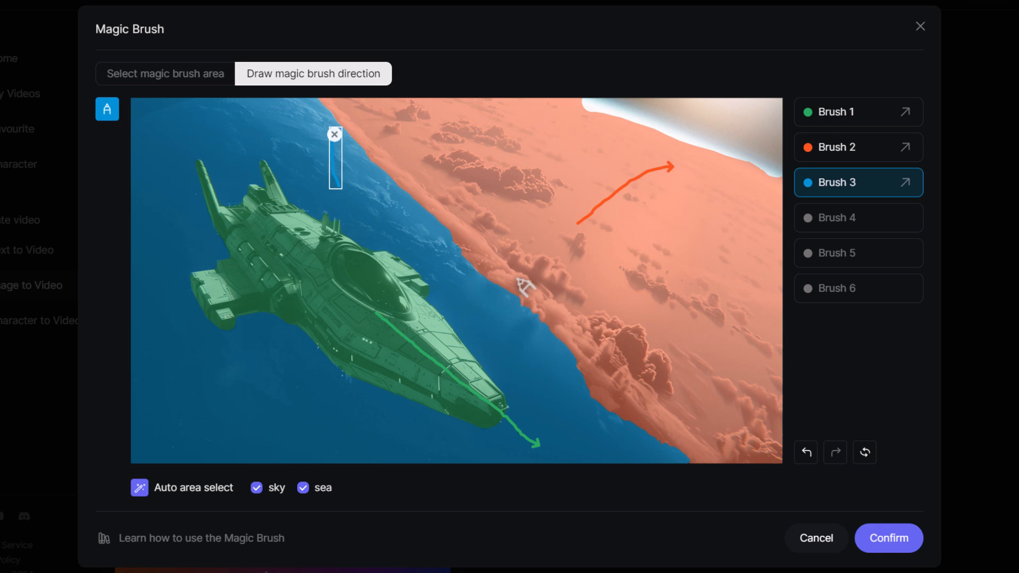
{"action": "mouse_move", "coordinate": [354, 140]}
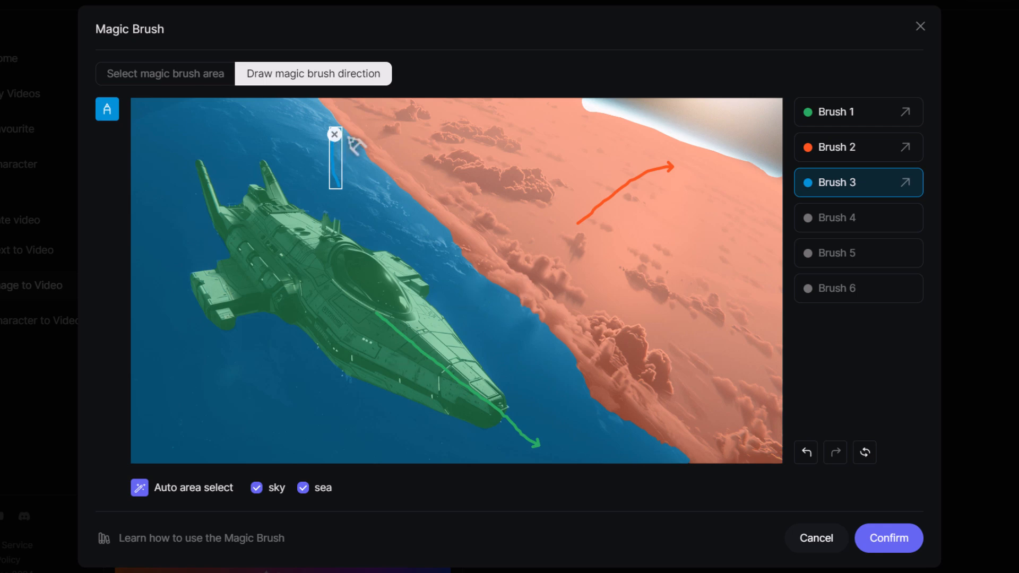
{"action": "mouse_move", "coordinate": [315, 174]}
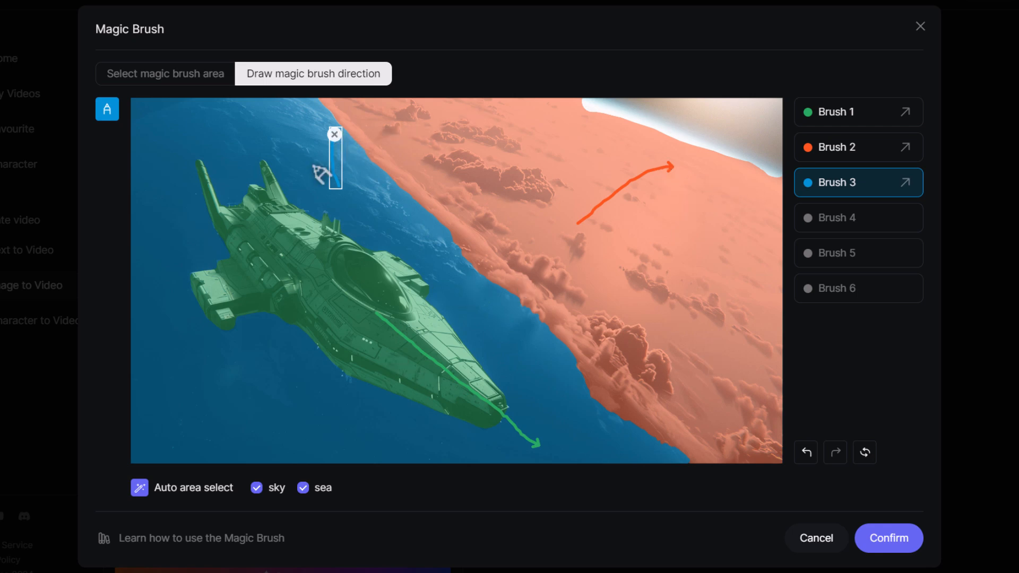
{"action": "mouse_move", "coordinate": [504, 432]}
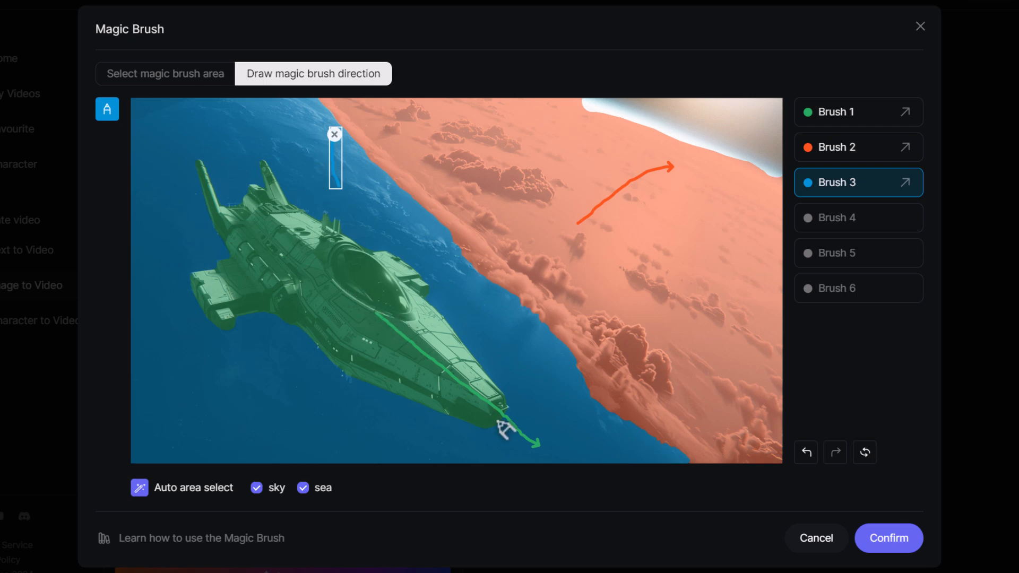
{"action": "mouse_move", "coordinate": [429, 163]}
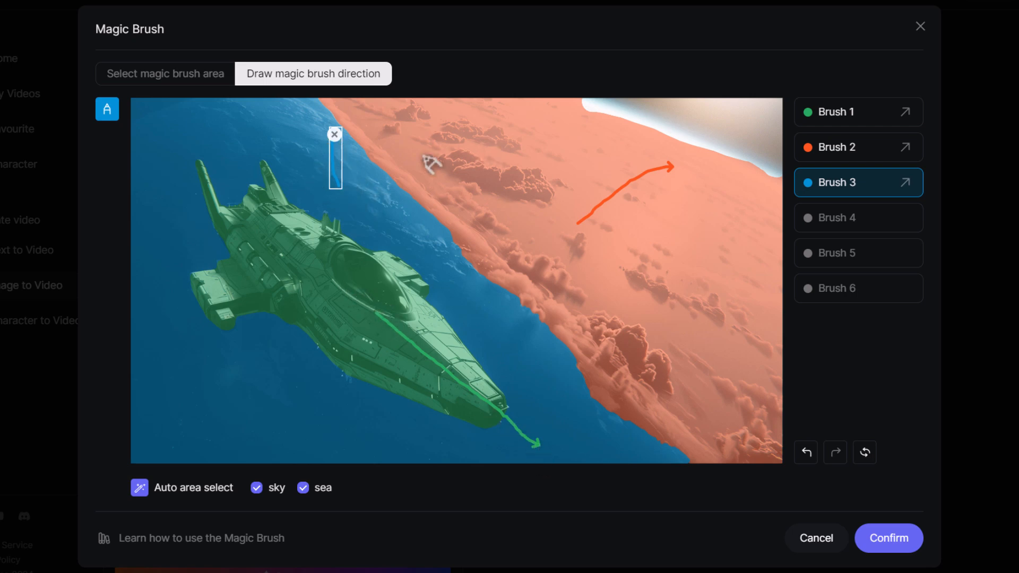
{"action": "mouse_move", "coordinate": [395, 342]}
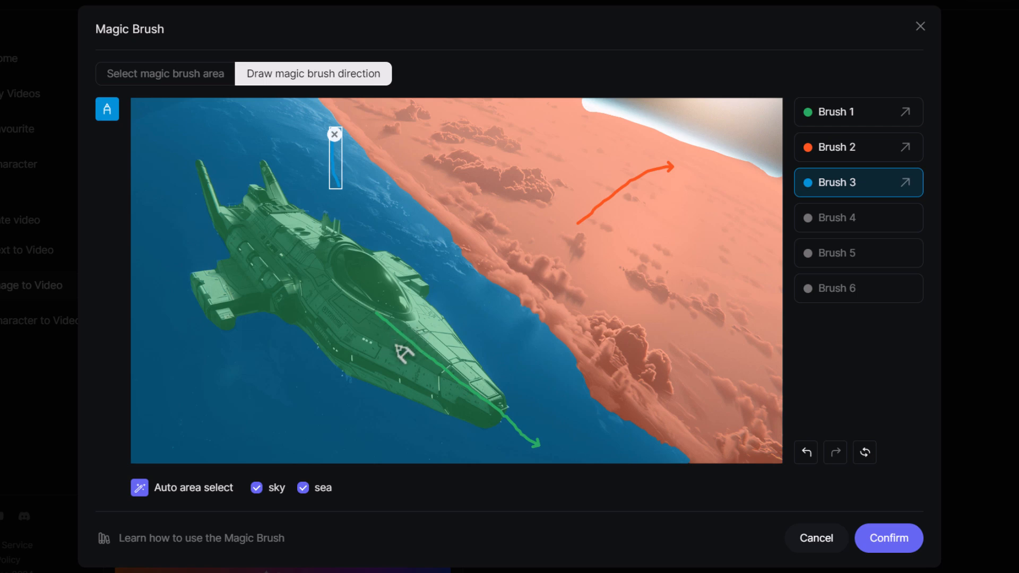
{"action": "mouse_move", "coordinate": [373, 198]}
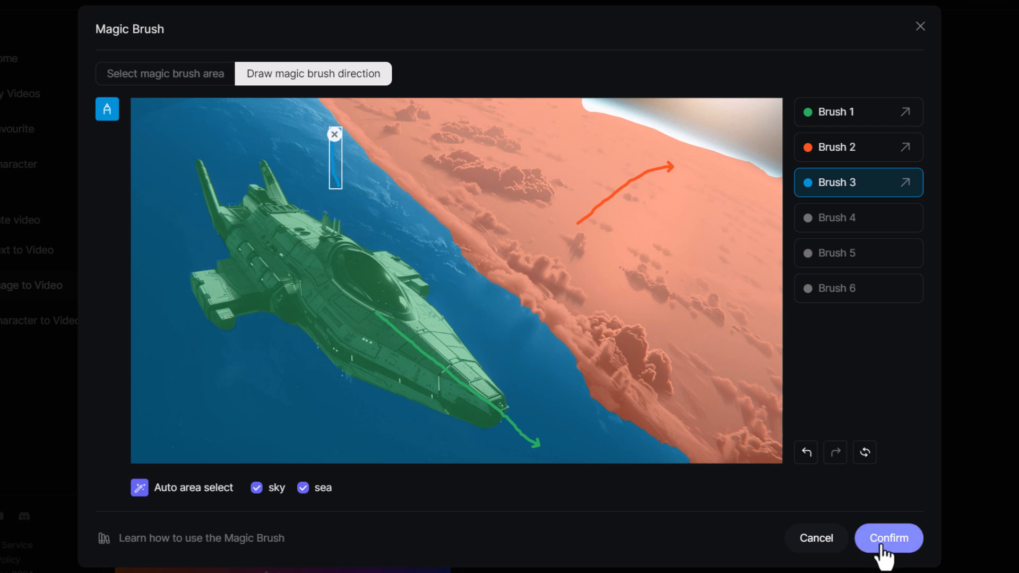
Confirm the motion brushes and enter the prompt 'a spaceship flying over a planet'
{"action": "left_click", "coordinate": [888, 538]}
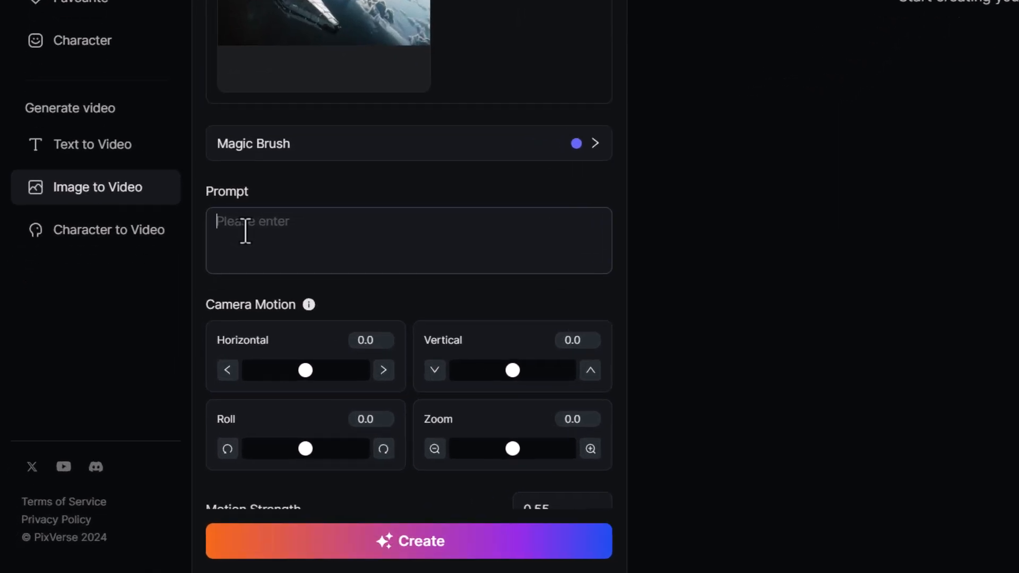
{"action": "type", "text": "a spaceship flying over a planet"}
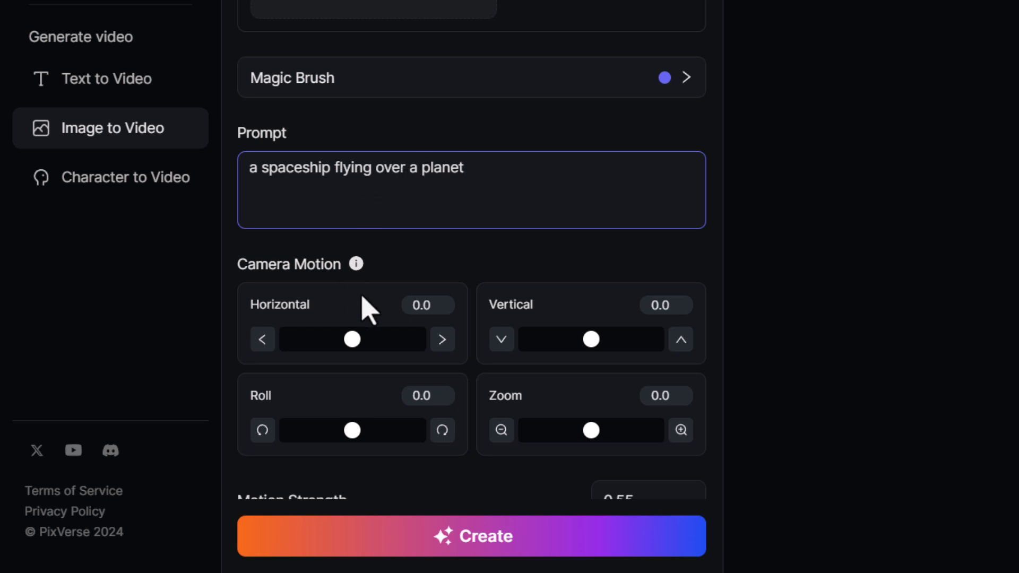
{"action": "scroll", "scroll_direction": "down", "scroll_amount": 3}
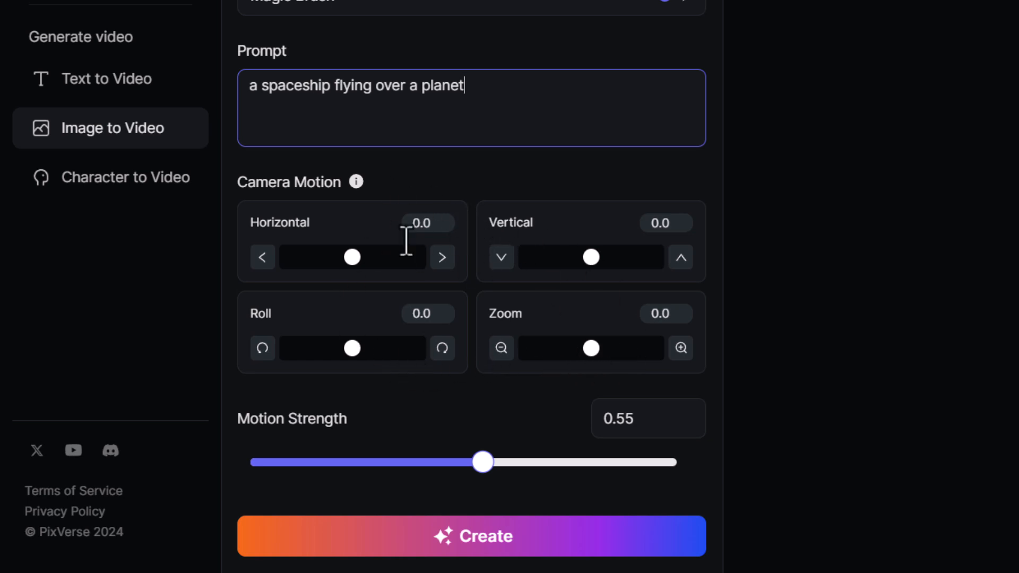
{"action": "scroll", "scroll_direction": "down", "scroll_amount": 3}
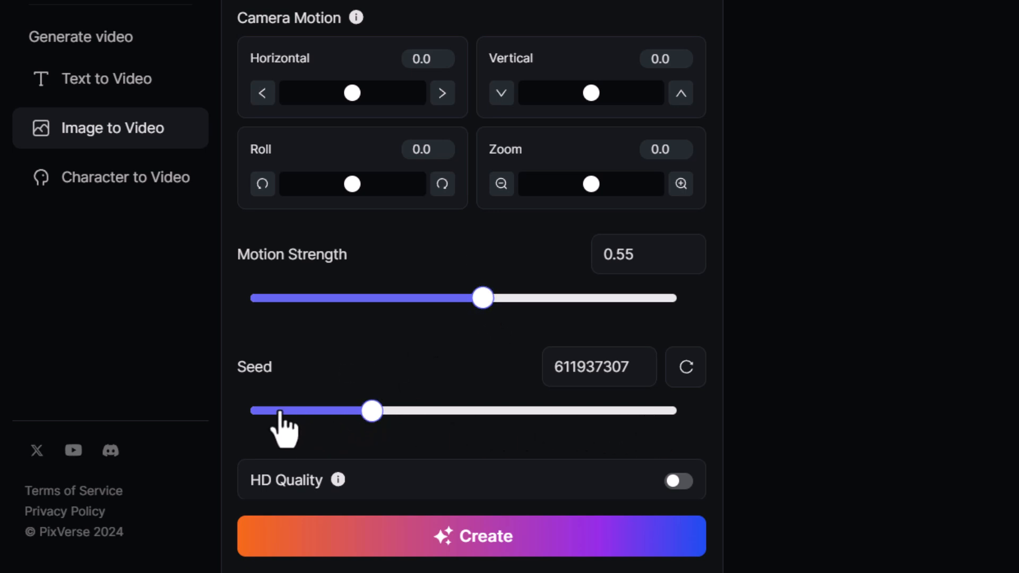
{"action": "mouse_move", "coordinate": [471, 432]}
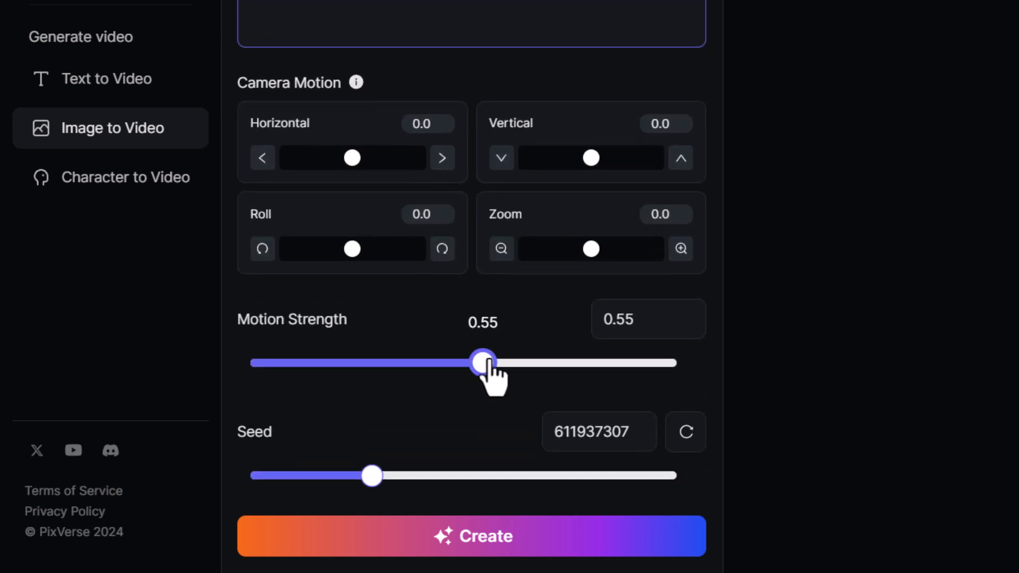
{"action": "mouse_move", "coordinate": [482, 556]}
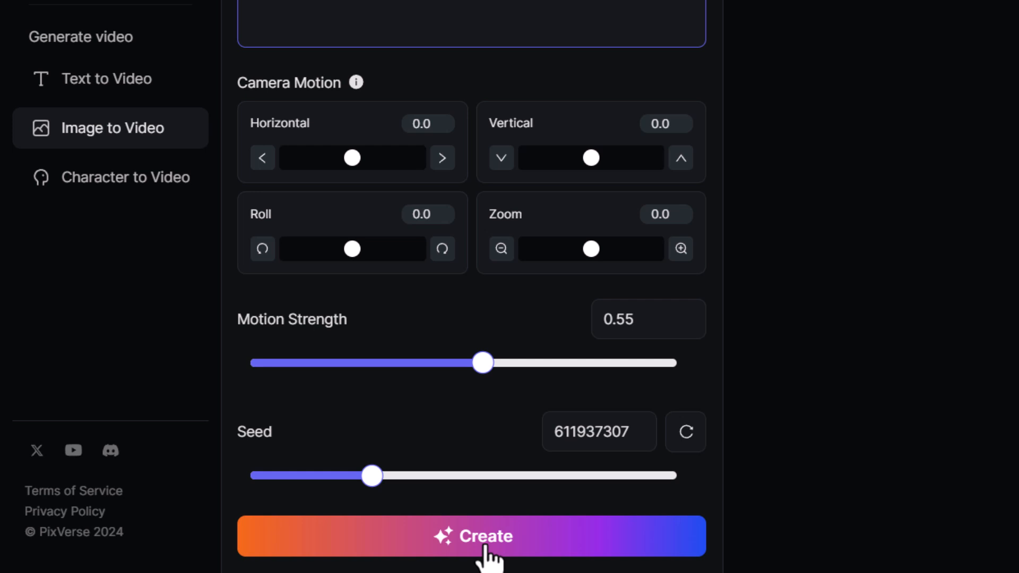
Create the spaceship clip and view it in My Videos
{"action": "left_click", "coordinate": [470, 536]}
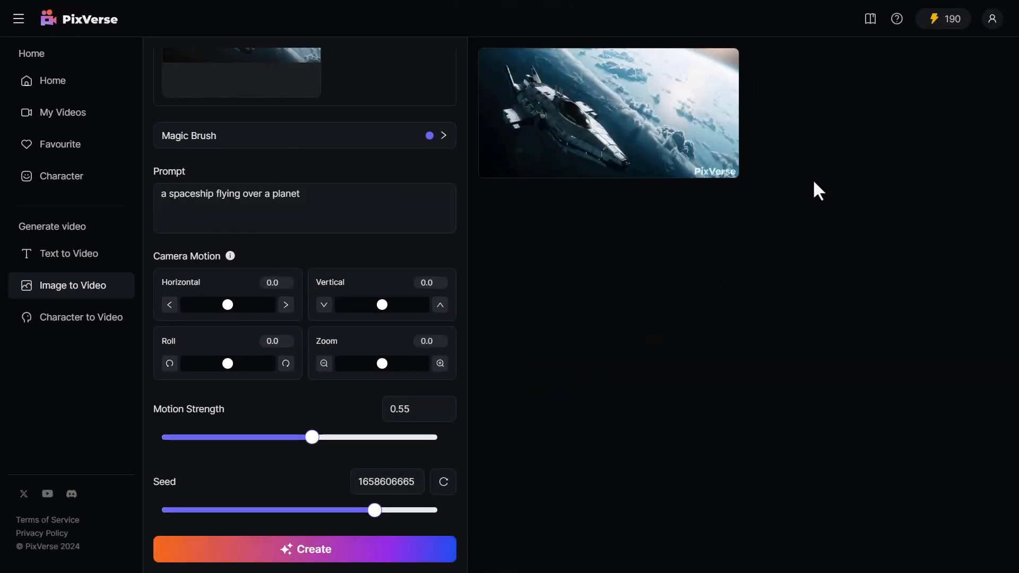
{"action": "mouse_move", "coordinate": [585, 82]}
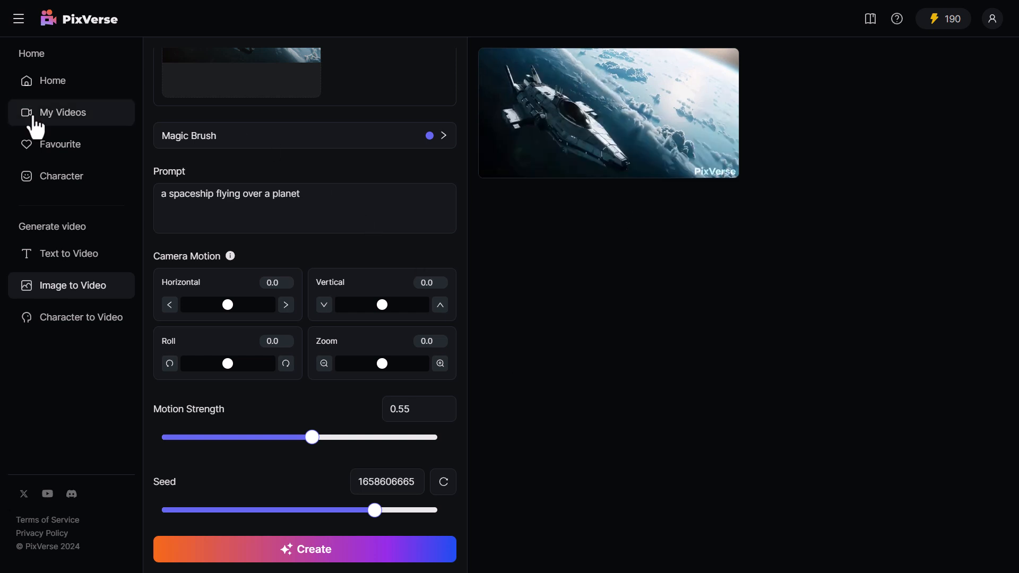
{"action": "left_click", "coordinate": [63, 112]}
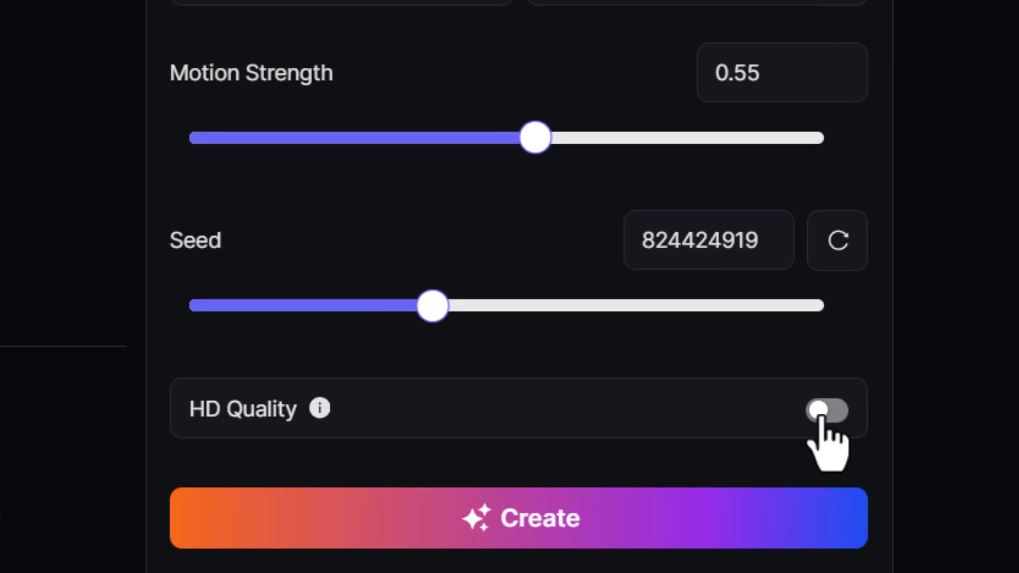
Enable HD Quality, regenerate the spaceship clip, and upscale the result
{"action": "left_click", "coordinate": [828, 410]}
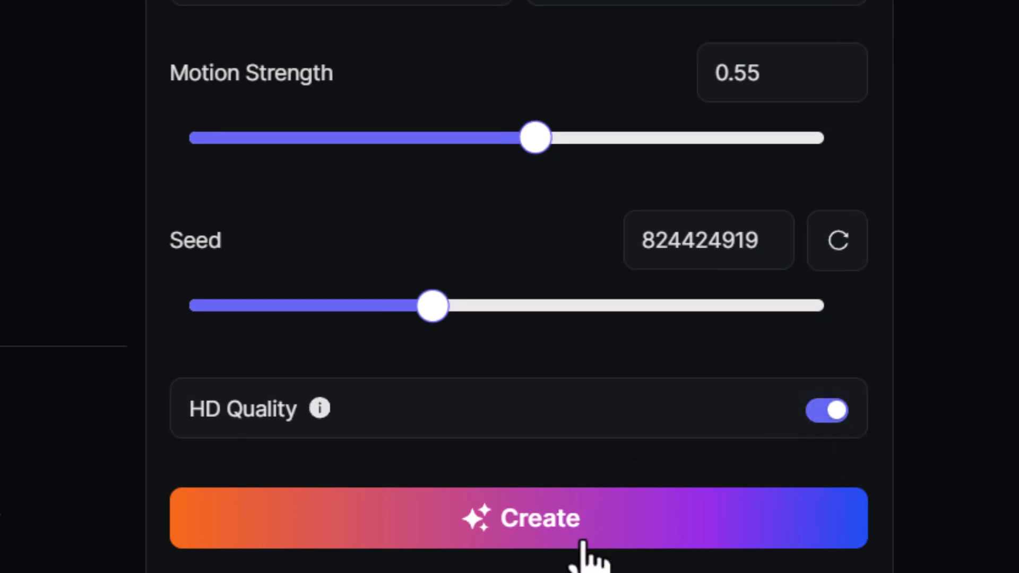
{"action": "left_click", "coordinate": [520, 518]}
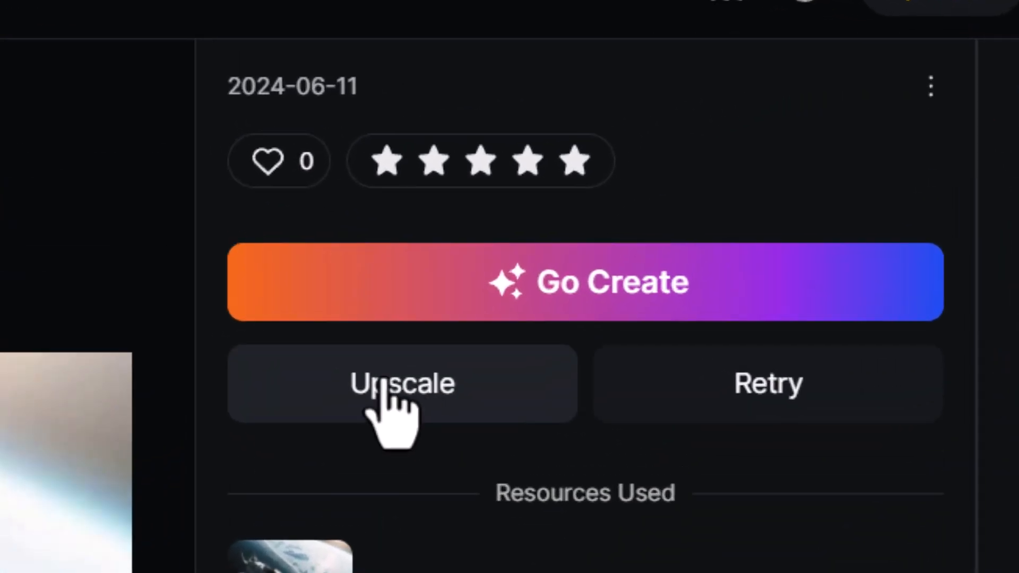
{"action": "left_click", "coordinate": [402, 382]}
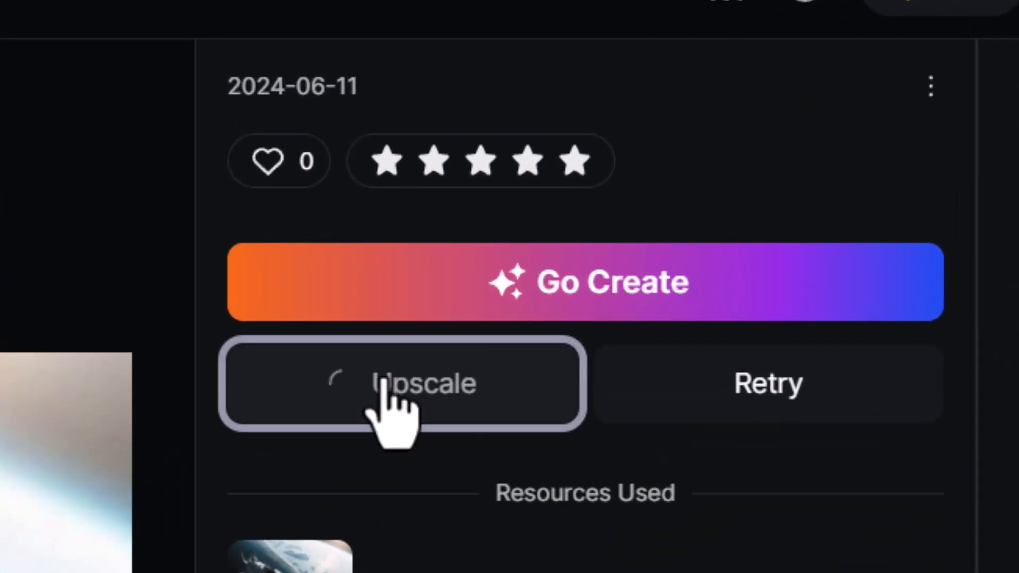
{"action": "left_click", "coordinate": [403, 382]}
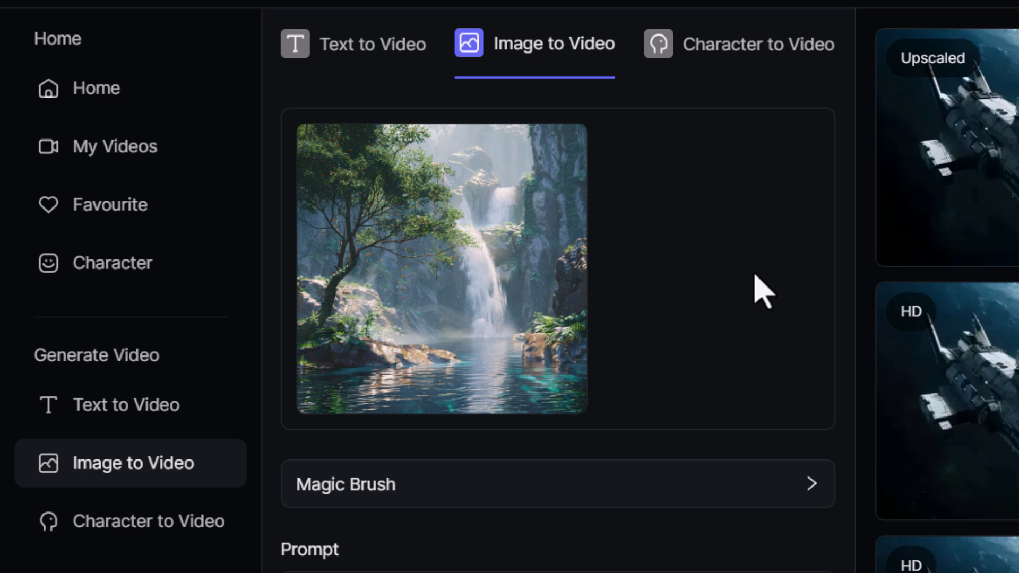
Select 'water-other' as Brush 1, erase the waterfall, and draw a curving flow across the pool
{"action": "left_click", "coordinate": [557, 483]}
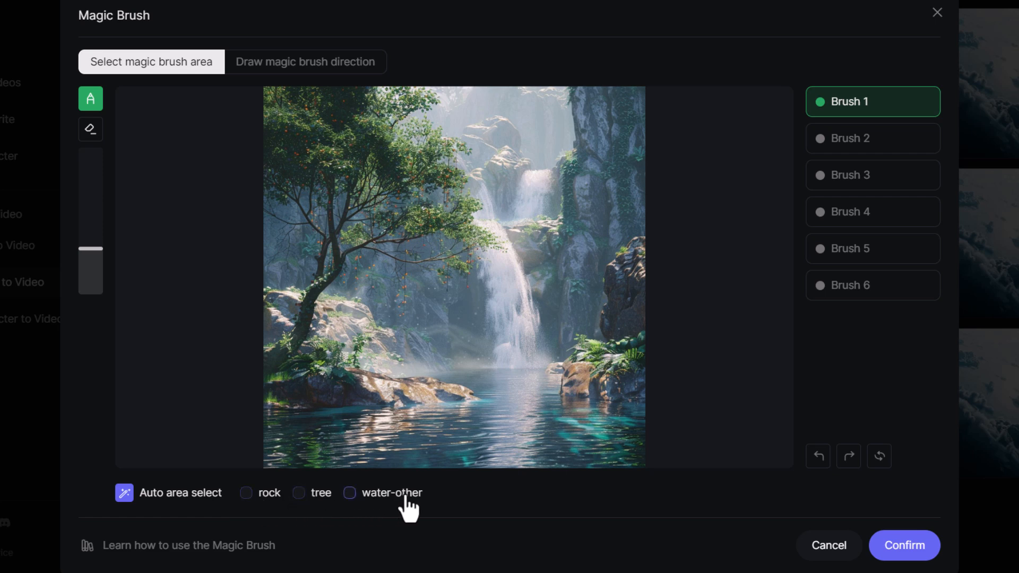
{"action": "left_click", "coordinate": [349, 493]}
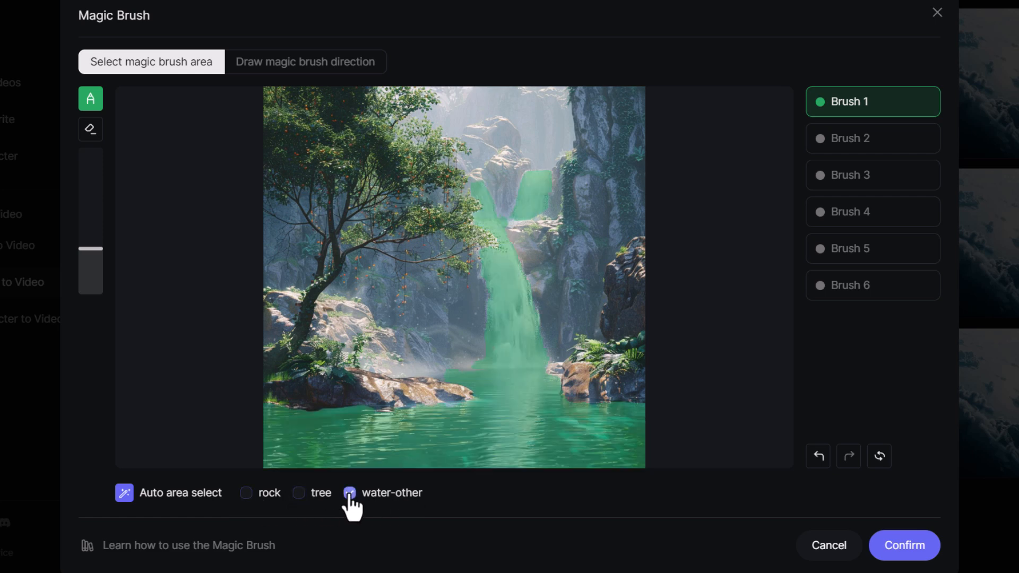
{"action": "left_click", "coordinate": [349, 492]}
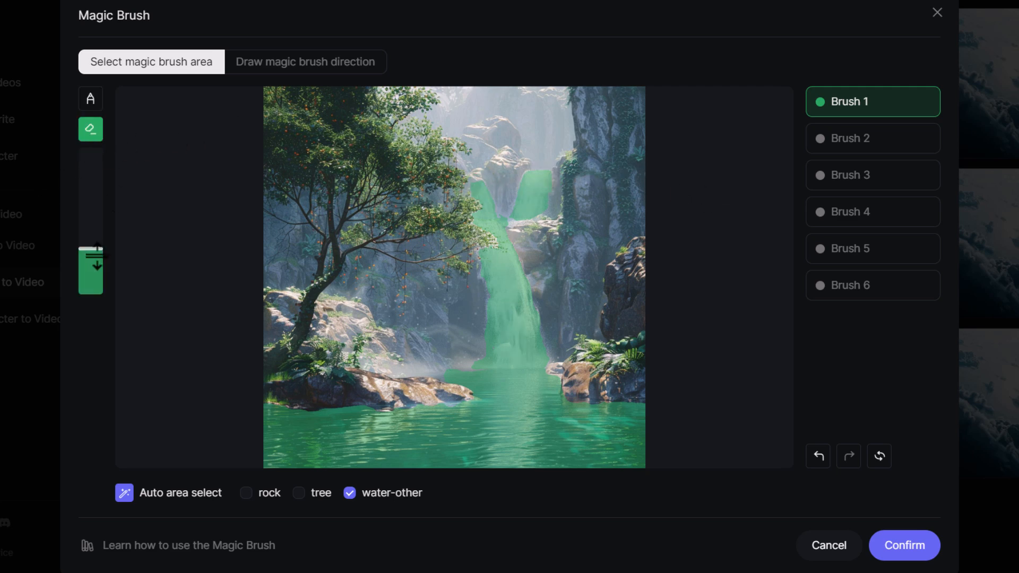
{"action": "left_click", "coordinate": [541, 227]}
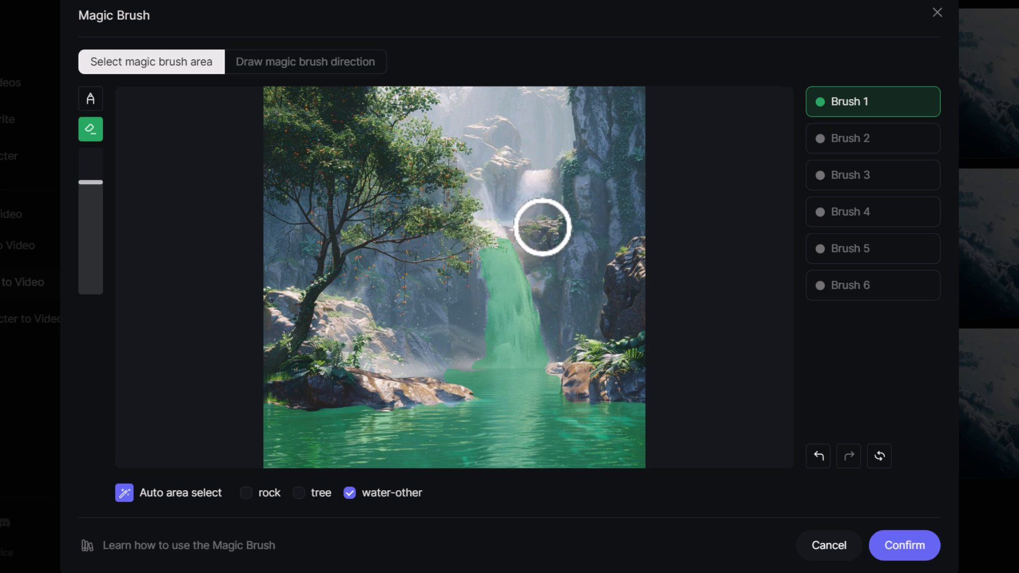
{"action": "left_click_drag", "start_coordinate": [541, 226], "coordinate": [480, 351]}
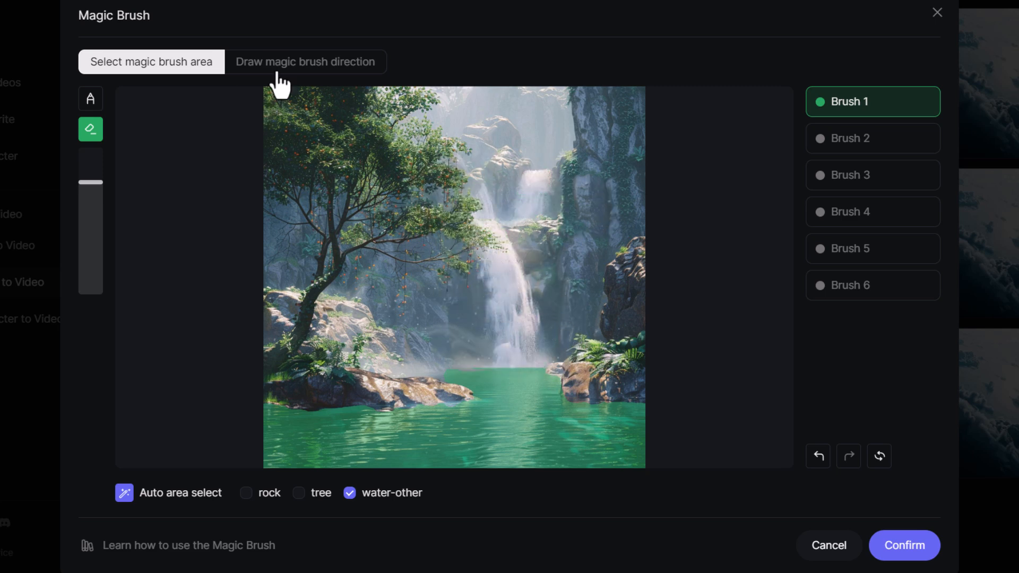
{"action": "left_click", "coordinate": [305, 61]}
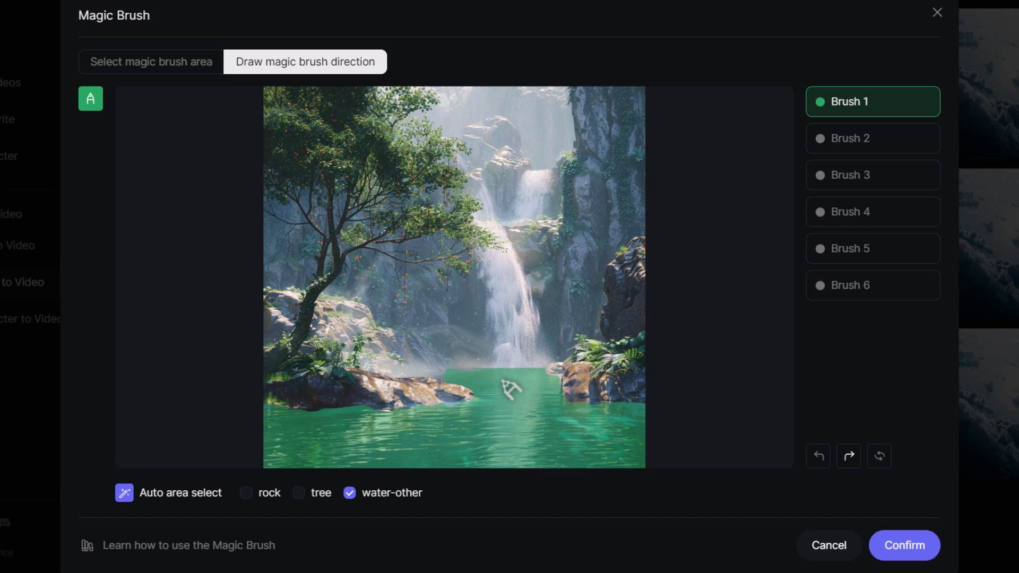
{"action": "left_click_drag", "start_coordinate": [506, 384], "coordinate": [477, 426]}
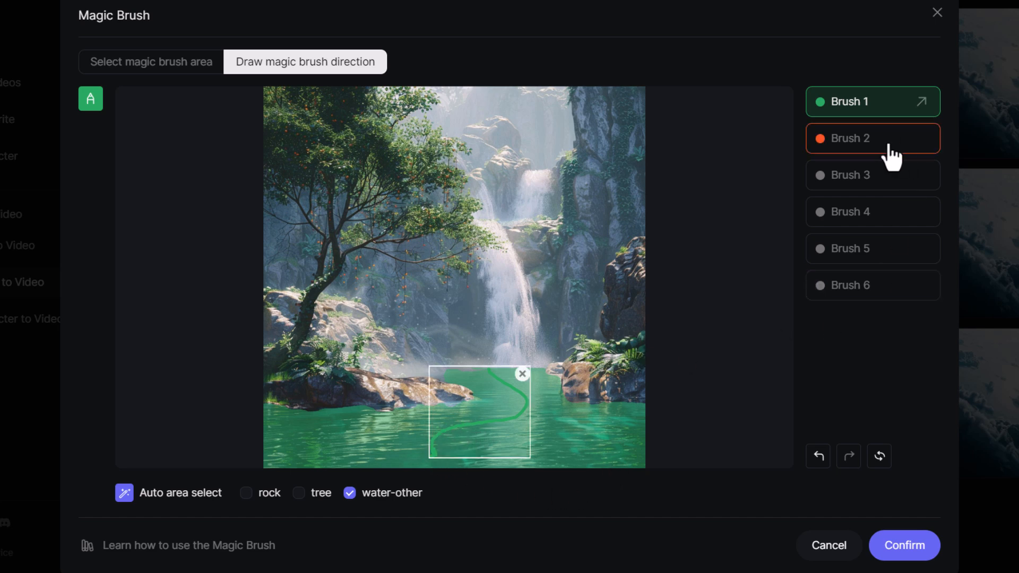
Paint the upper cascade as Brush 2 and make it flow downward
{"action": "left_click", "coordinate": [150, 62]}
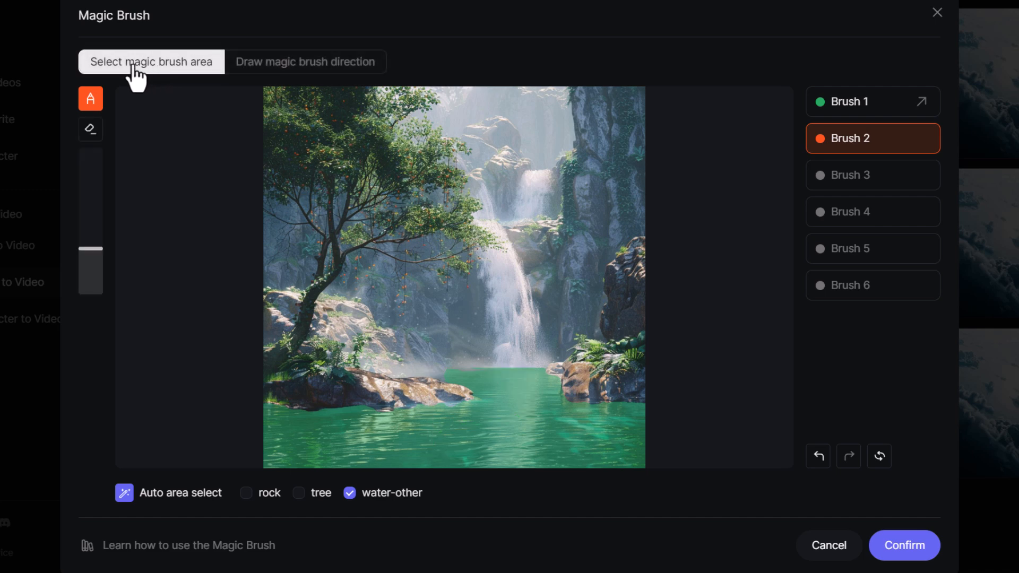
{"action": "left_click", "coordinate": [553, 178]}
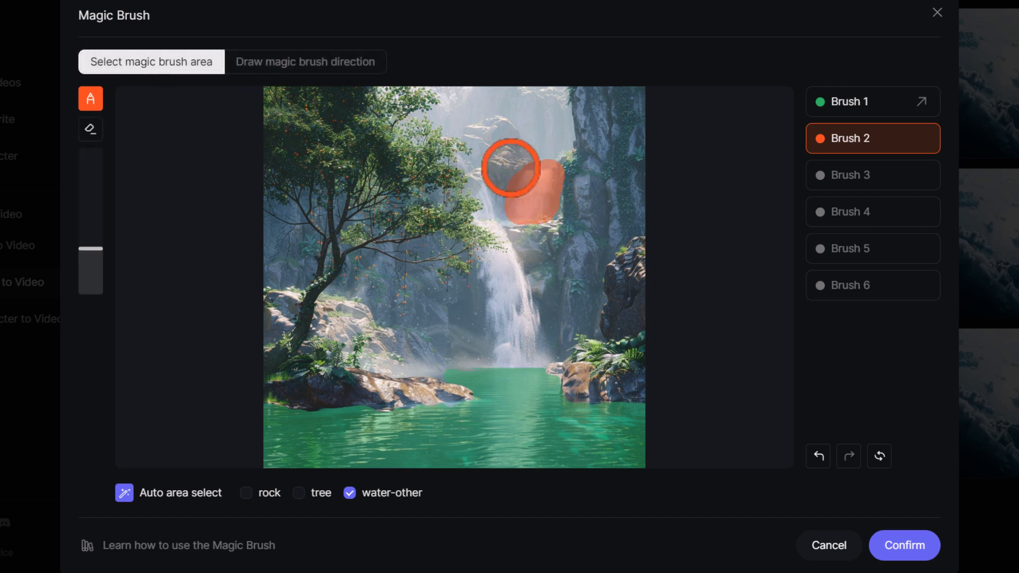
{"action": "left_click", "coordinate": [304, 61]}
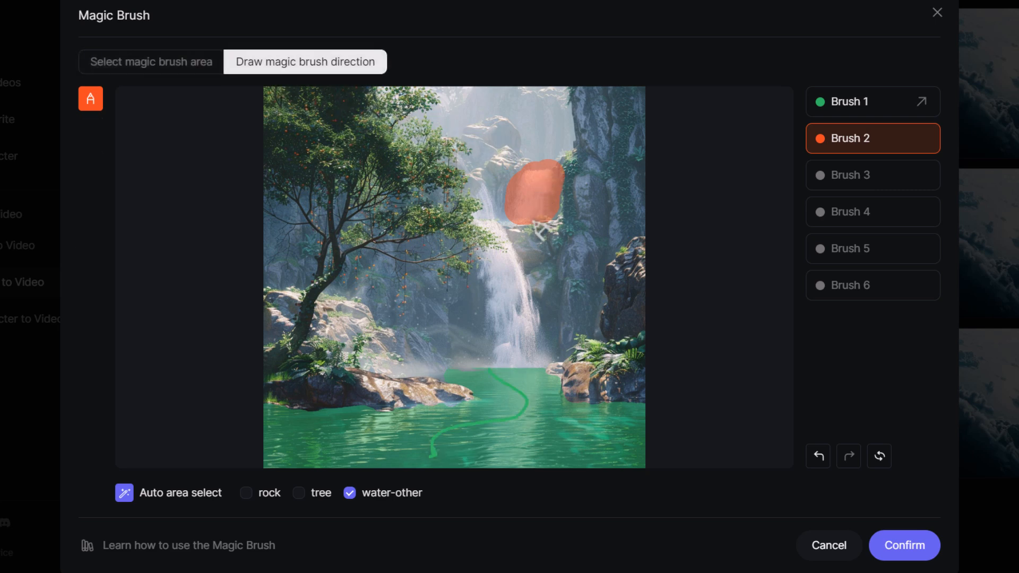
{"action": "left_click_drag", "start_coordinate": [535, 162], "coordinate": [535, 212]}
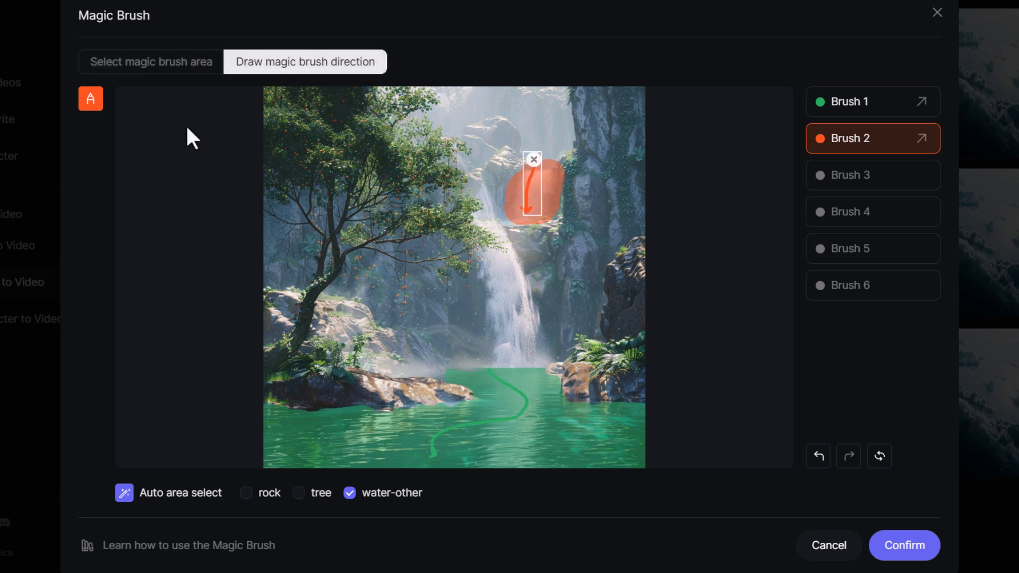
{"action": "left_click", "coordinate": [150, 62]}
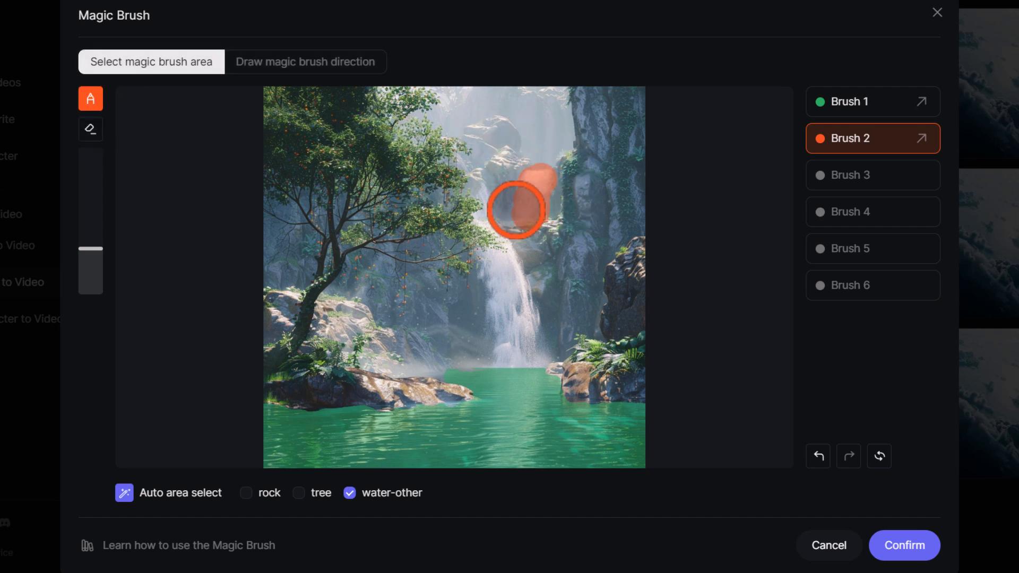
Add Brushes 3–5 for the main fall and base with directions, then confirm
{"action": "left_click", "coordinate": [872, 174]}
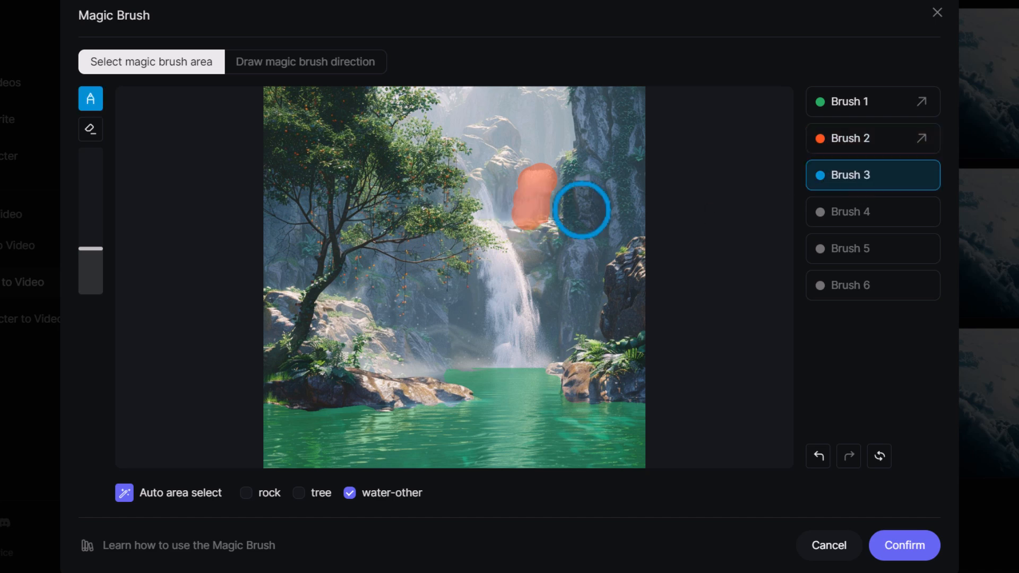
{"action": "left_click_drag", "start_coordinate": [582, 209], "coordinate": [487, 260]}
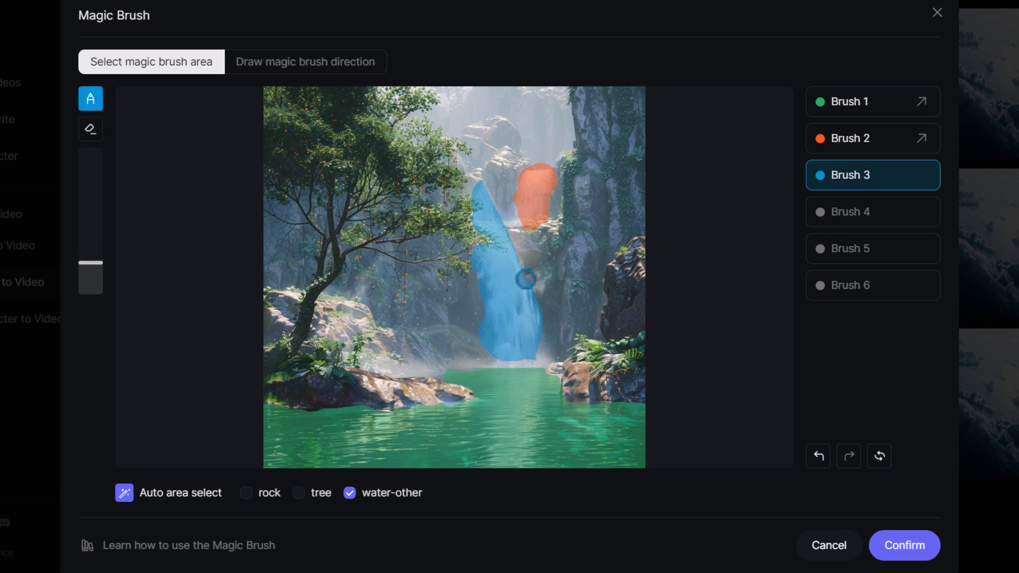
{"action": "left_click", "coordinate": [304, 62]}
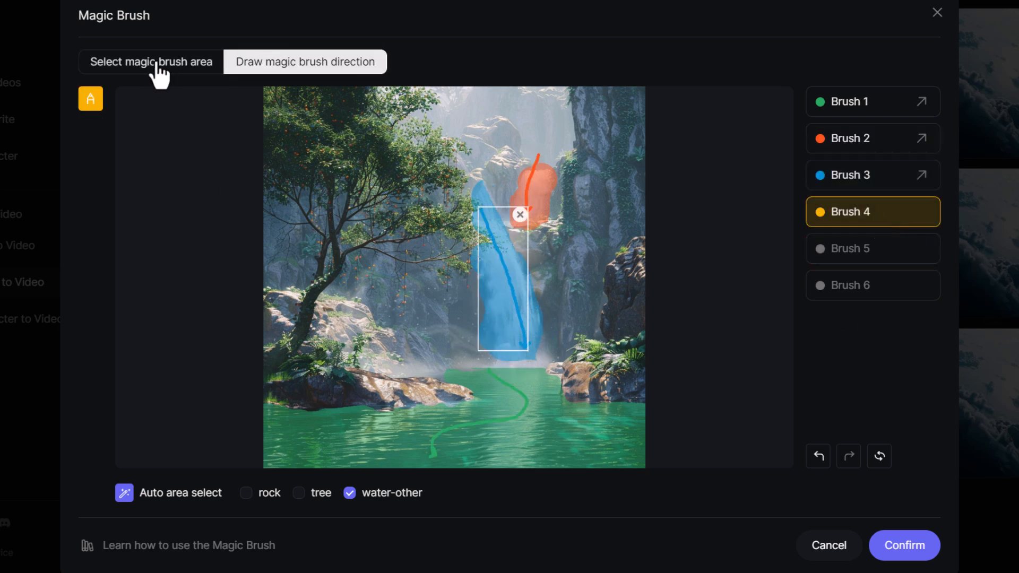
{"action": "left_click", "coordinate": [150, 62]}
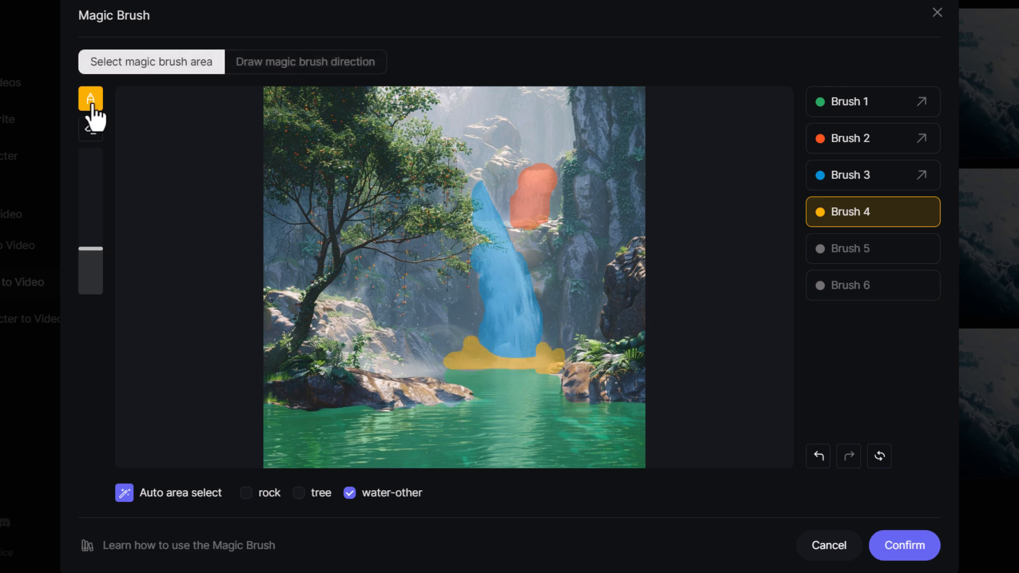
{"action": "left_click", "coordinate": [304, 62]}
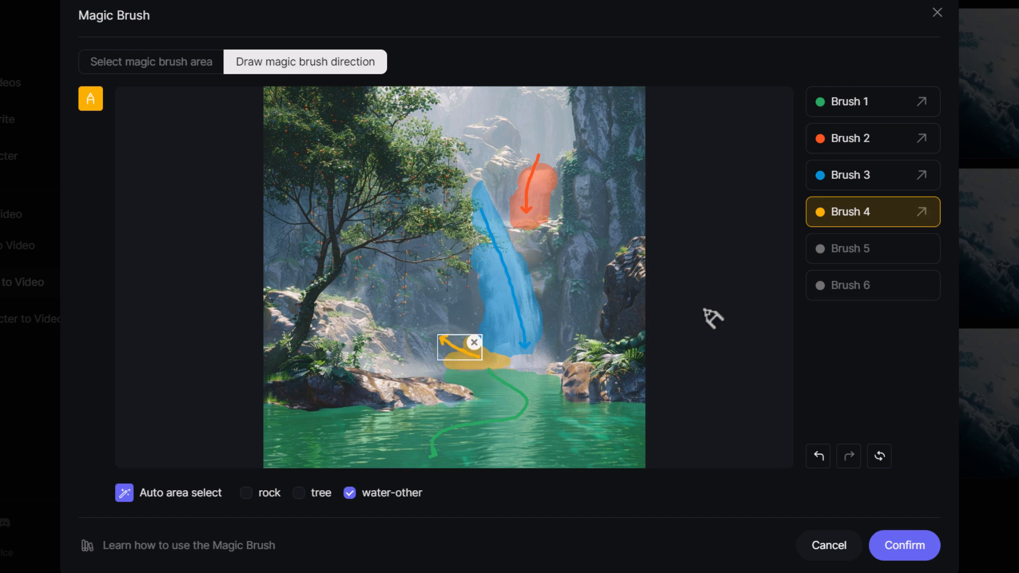
{"action": "left_click", "coordinate": [872, 248]}
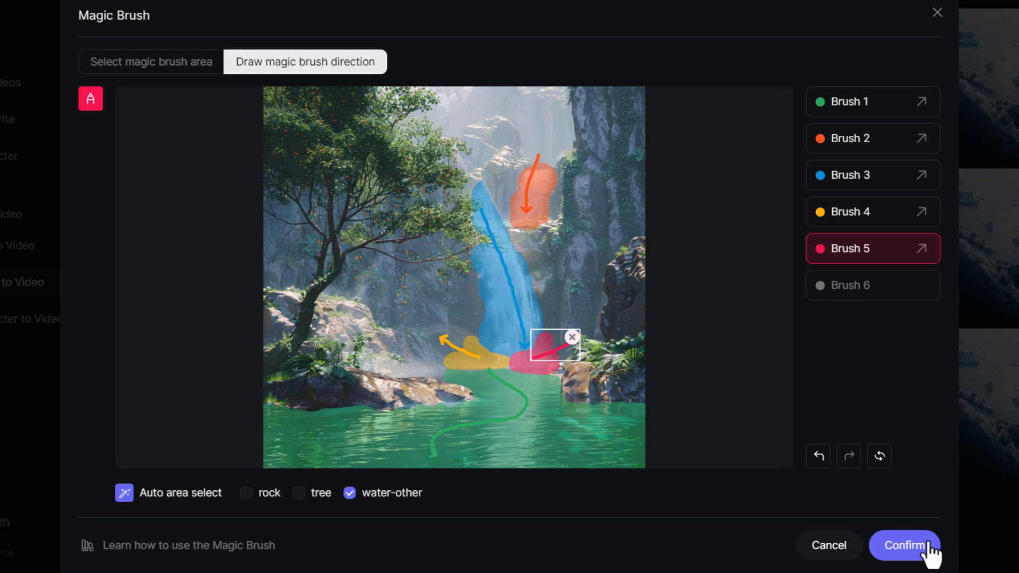
{"action": "left_click", "coordinate": [904, 546]}
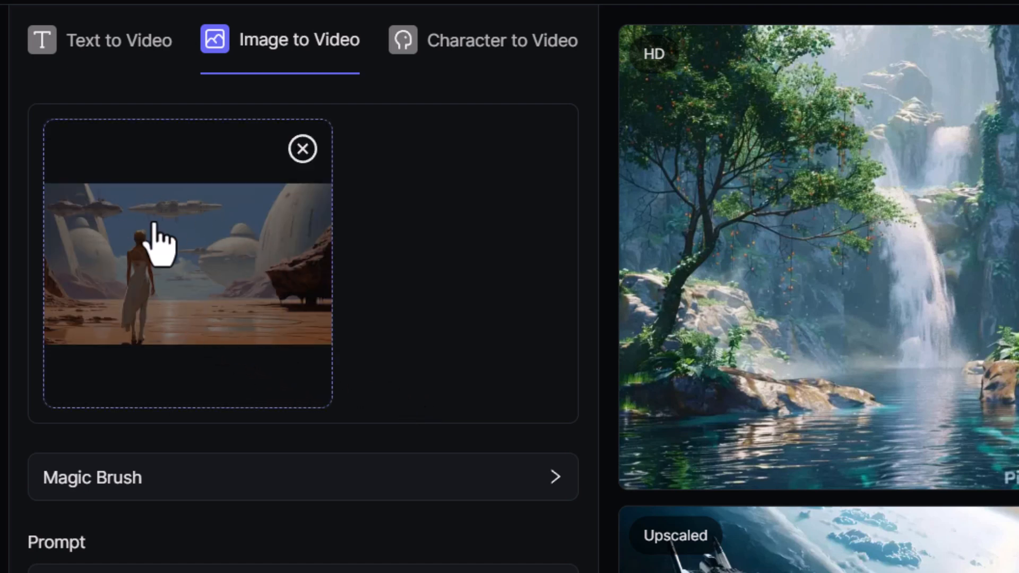
{"action": "mouse_move", "coordinate": [302, 263]}
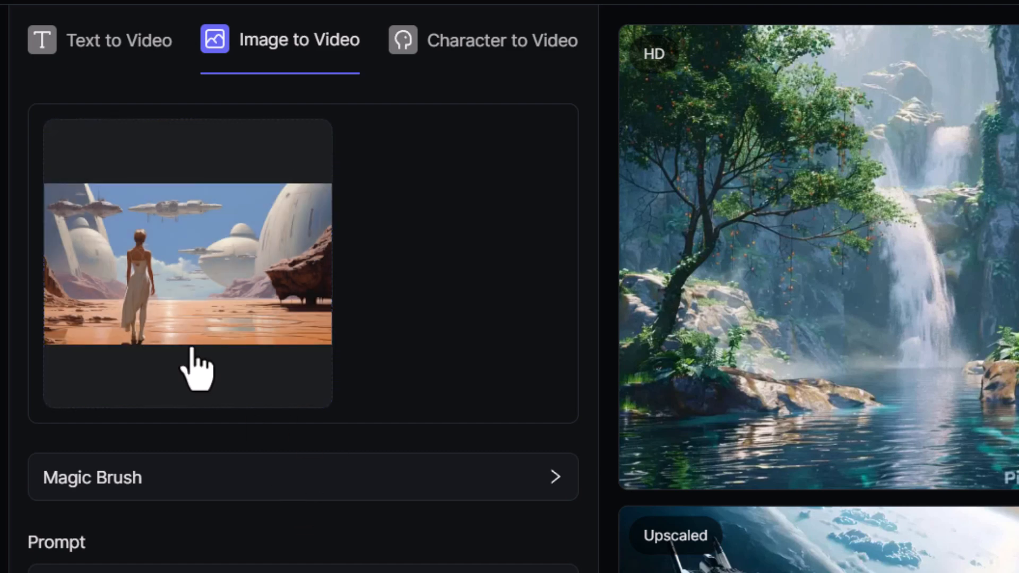
{"action": "mouse_move", "coordinate": [176, 507]}
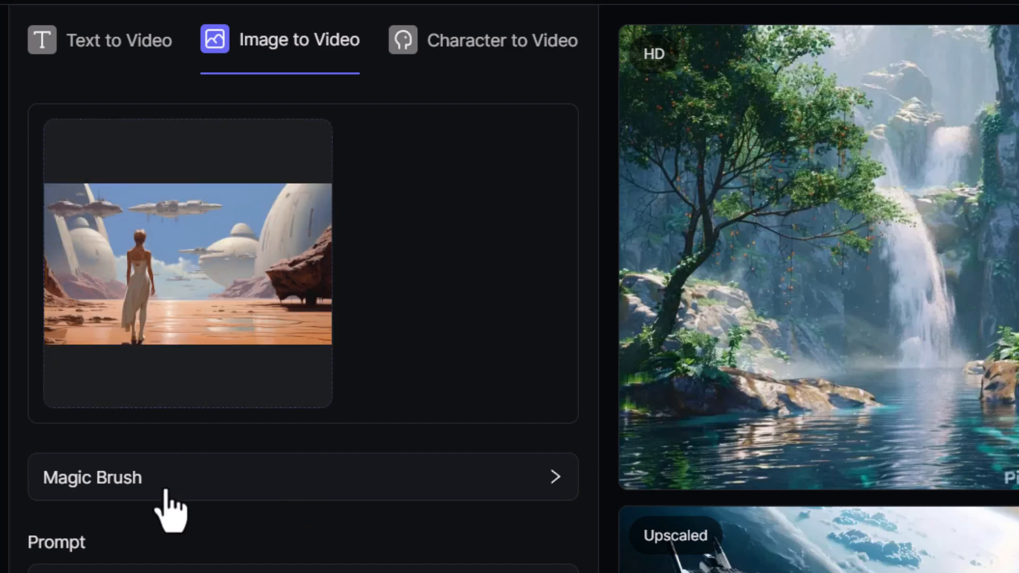
{"action": "mouse_move", "coordinate": [171, 510]}
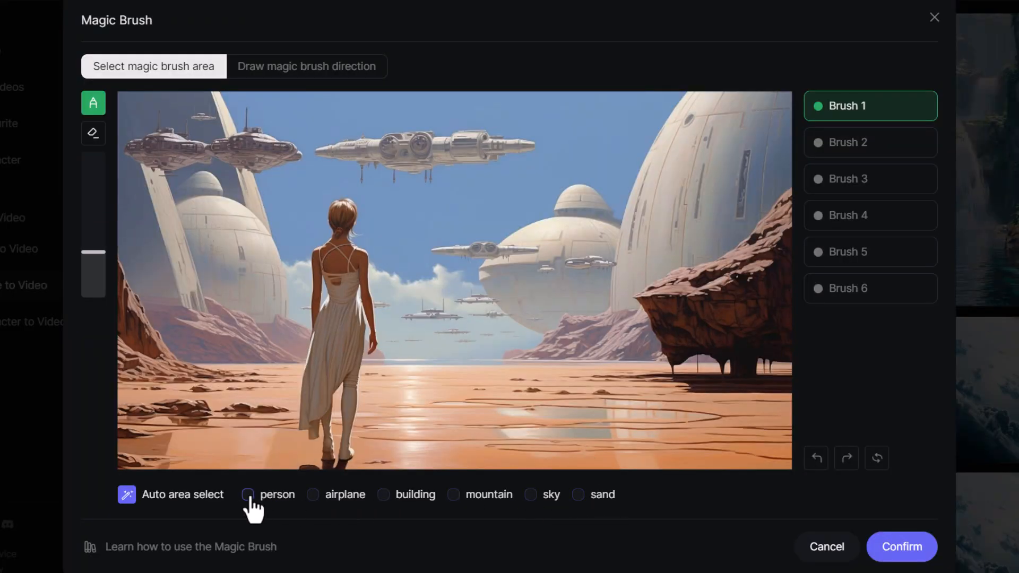
Give the woman a rightward motion and select the large airship with smaller ships erased
{"action": "left_click", "coordinate": [247, 495]}
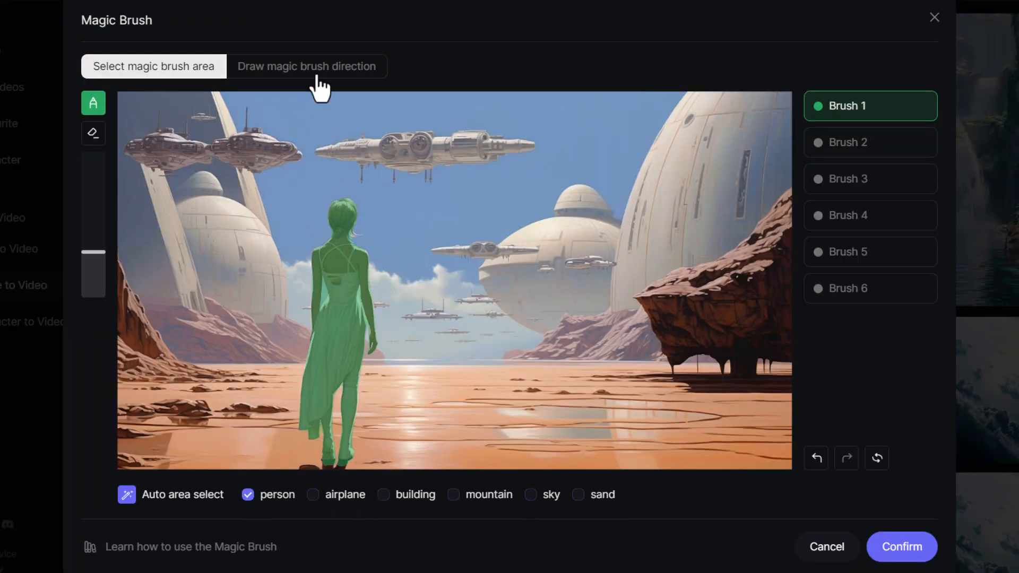
{"action": "left_click", "coordinate": [305, 66]}
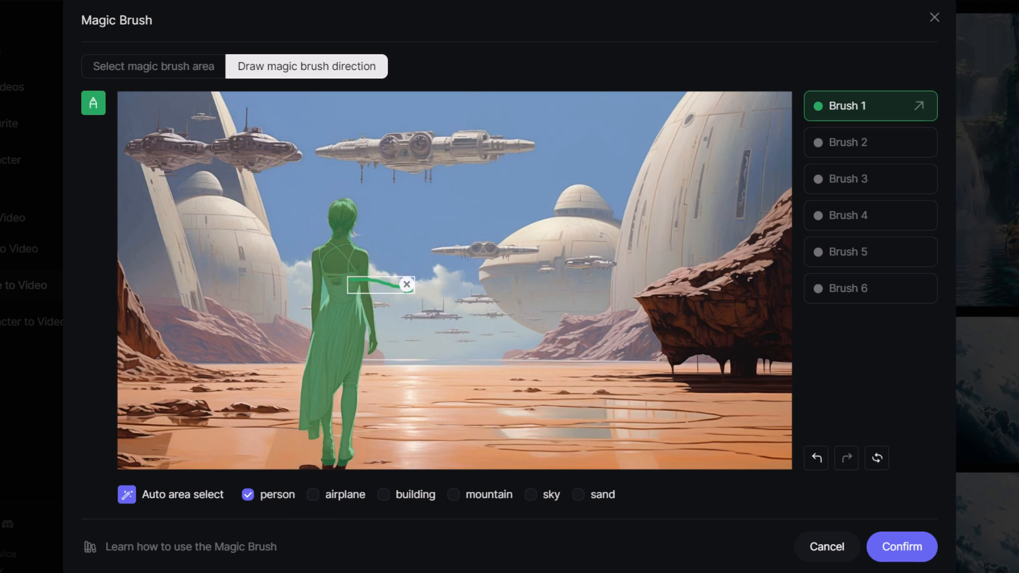
{"action": "left_click", "coordinate": [869, 142]}
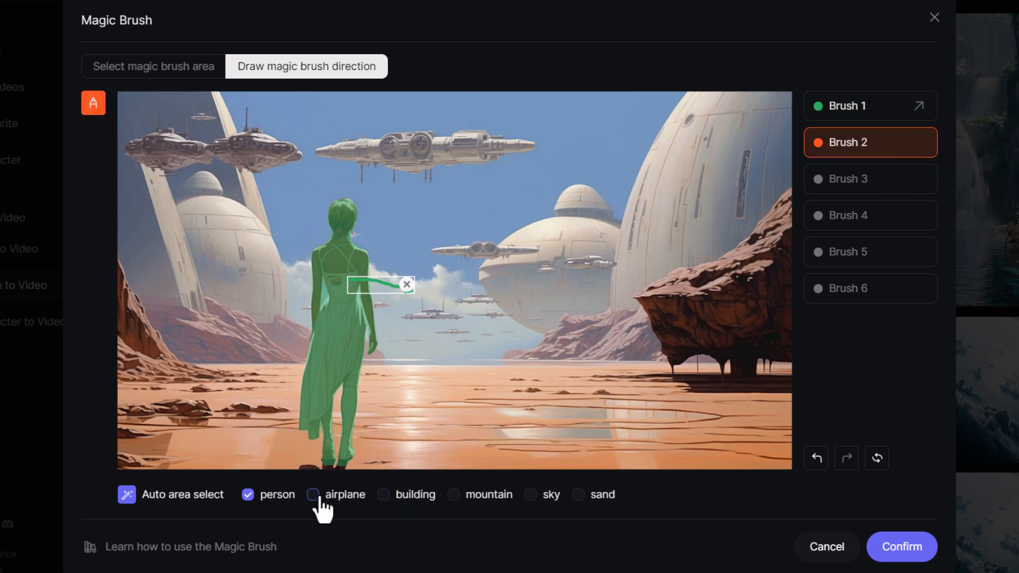
{"action": "left_click", "coordinate": [312, 495]}
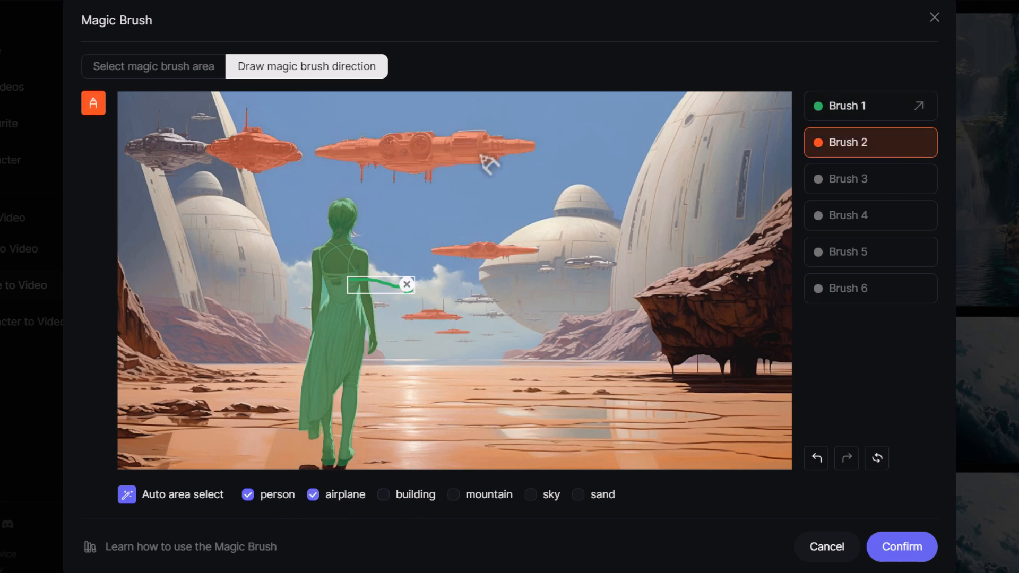
{"action": "left_click", "coordinate": [153, 66]}
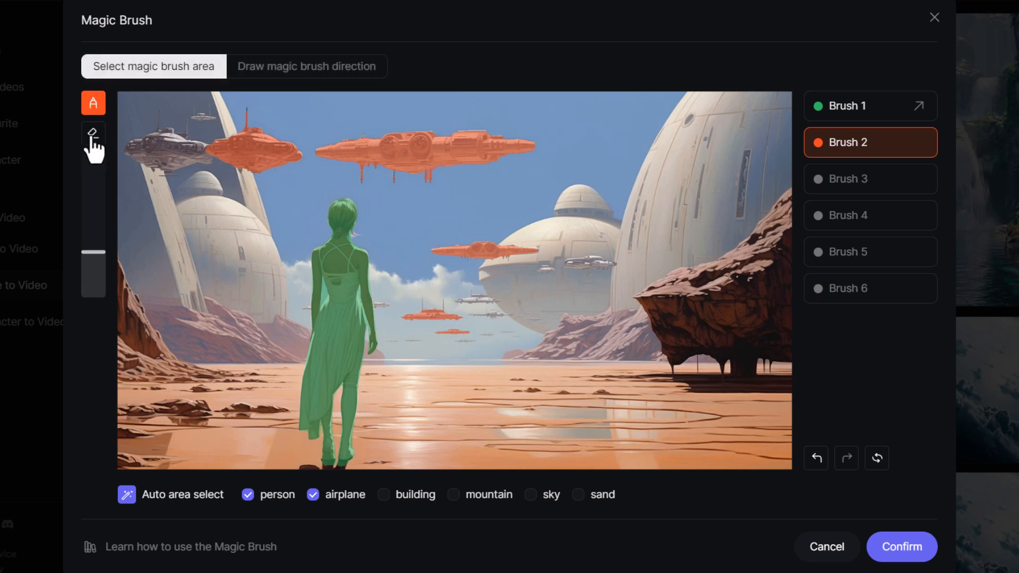
{"action": "left_click", "coordinate": [93, 133]}
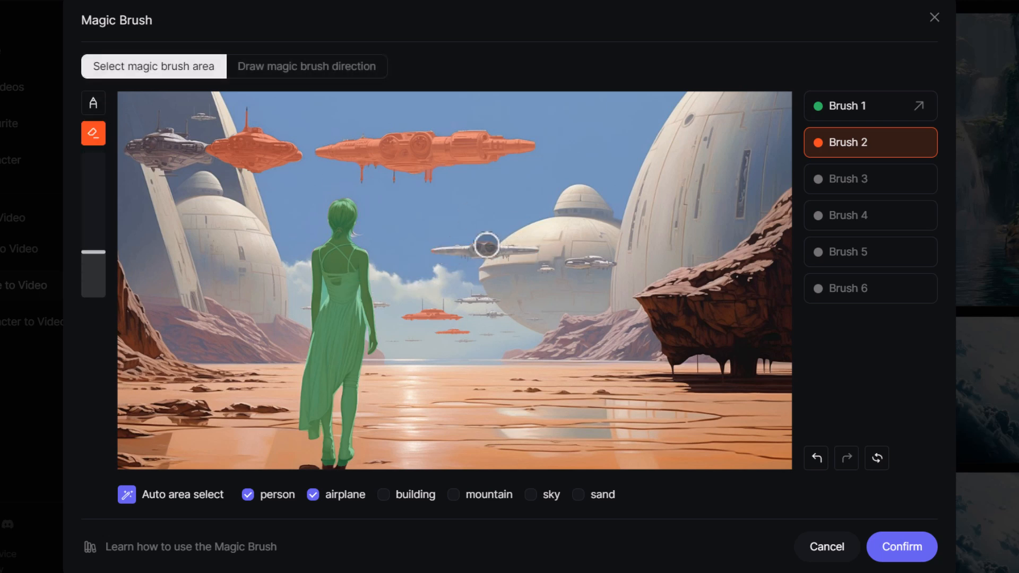
{"action": "left_click", "coordinate": [306, 66]}
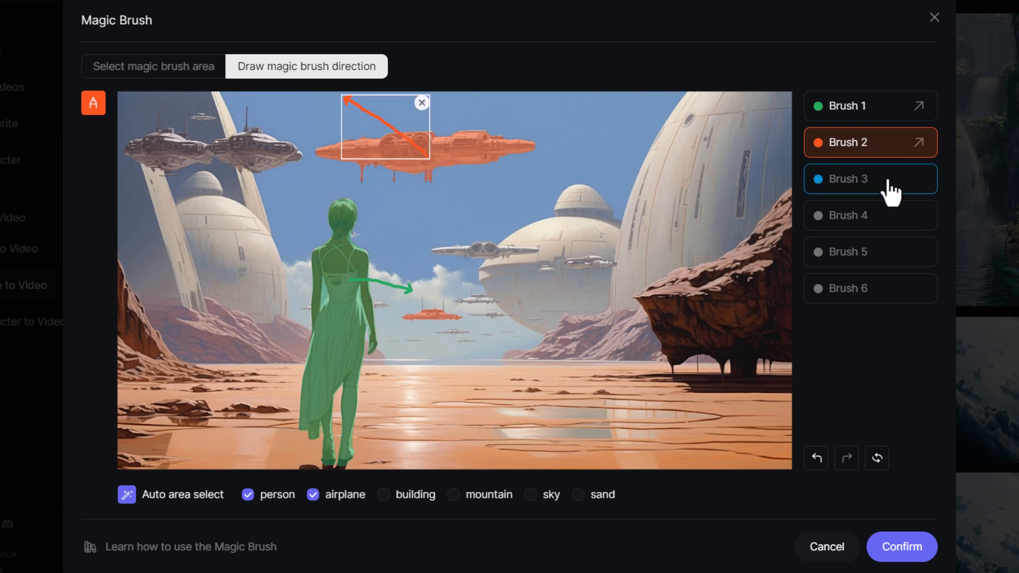
Add a descending motion area on the left ship, refine it, and confirm all motions
{"action": "left_click", "coordinate": [153, 66]}
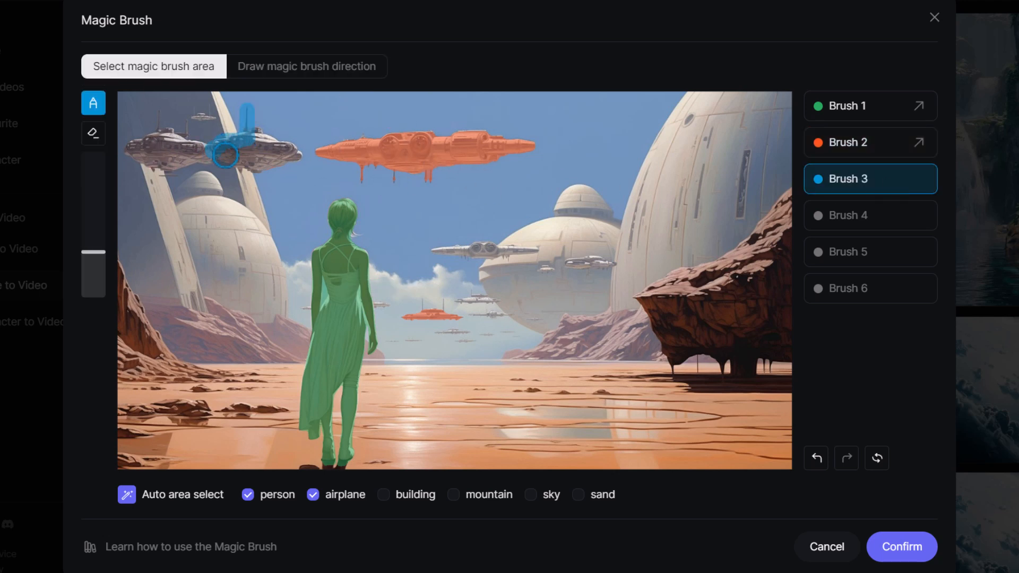
{"action": "left_click", "coordinate": [305, 66]}
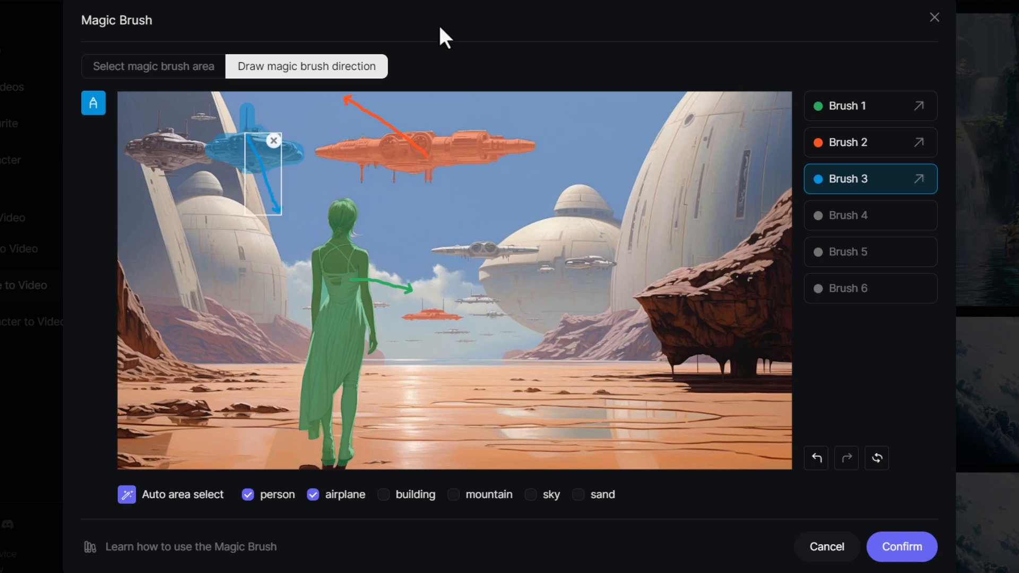
{"action": "left_click", "coordinate": [154, 66]}
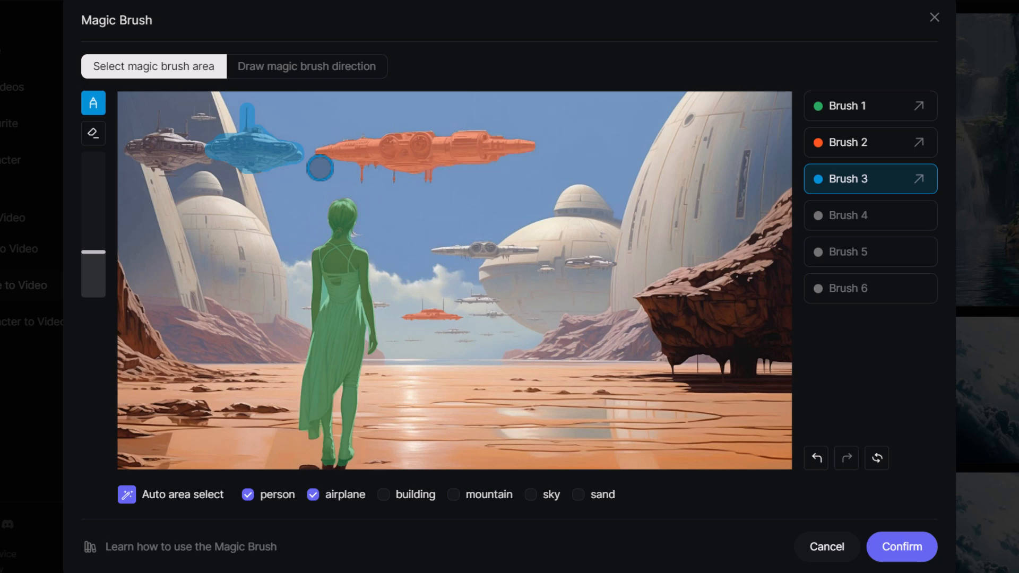
{"action": "mouse_move", "coordinate": [379, 510]}
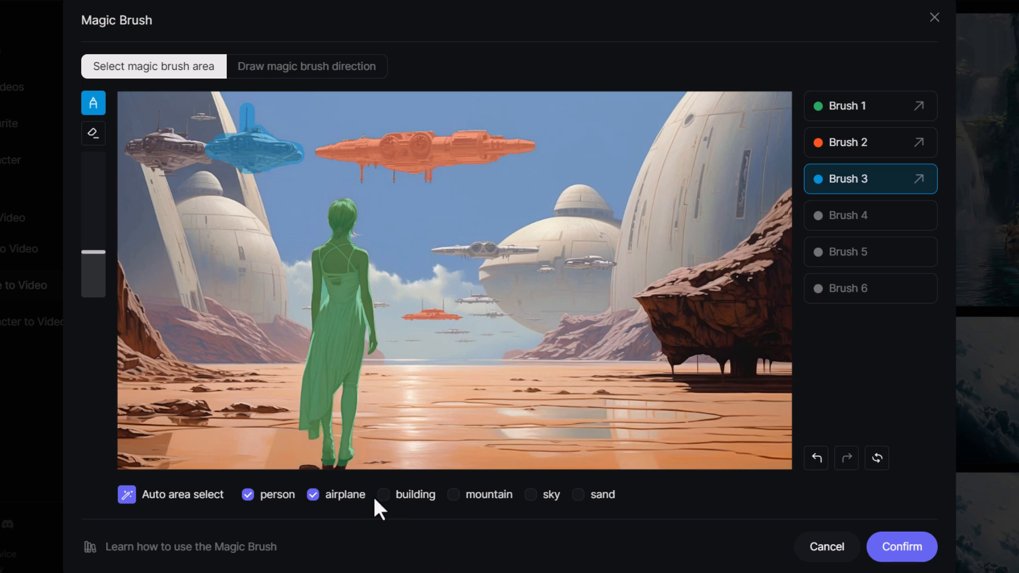
{"action": "left_click", "coordinate": [306, 65]}
{"action": "type", "text": "a person walking with spaceships in the sky"}
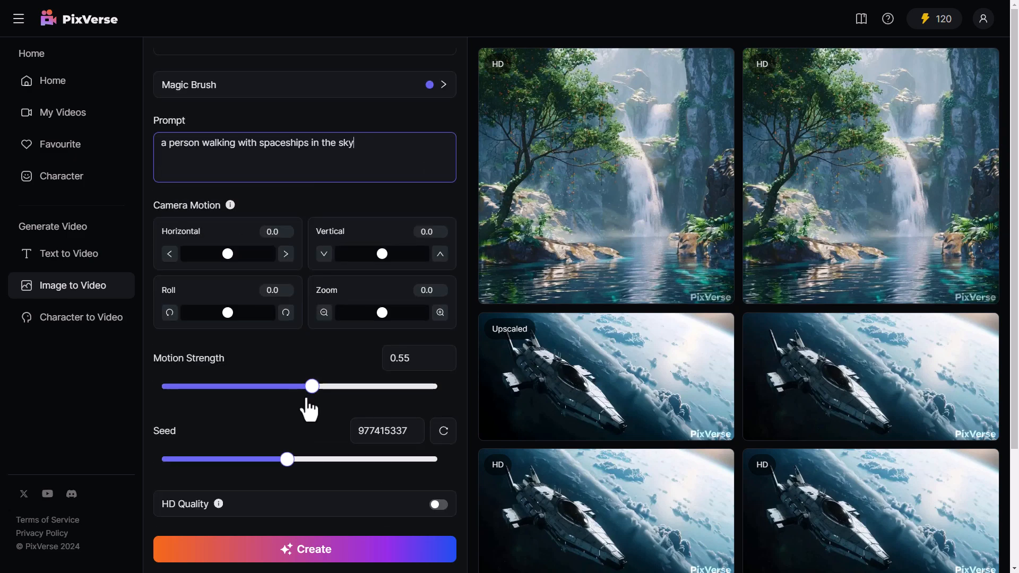
Set Motion Strength to 0.75 and switch HD Quality on for the desert scene
{"action": "left_click_drag", "start_coordinate": [312, 386], "coordinate": [367, 385]}
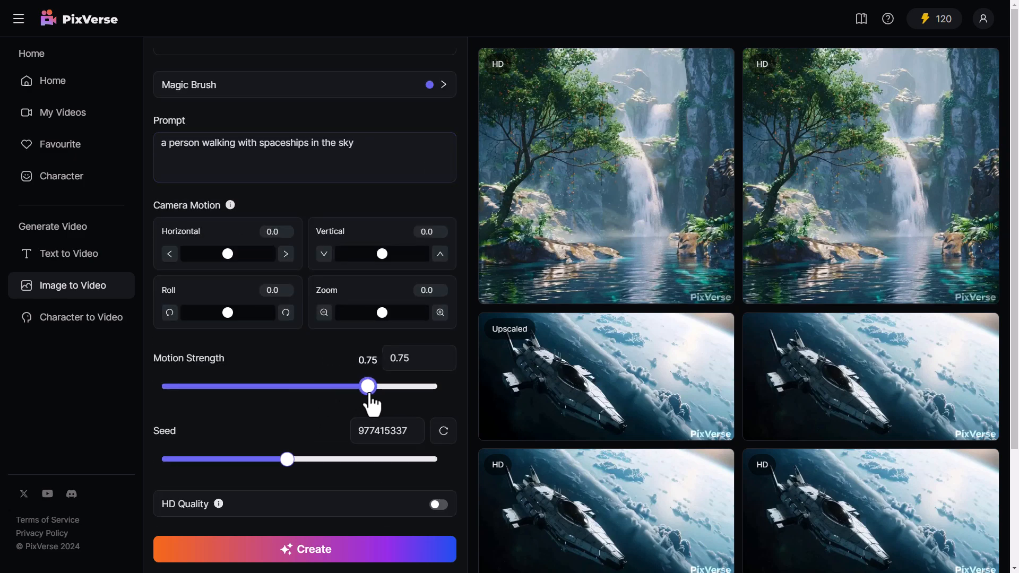
{"action": "left_click", "coordinate": [438, 504]}
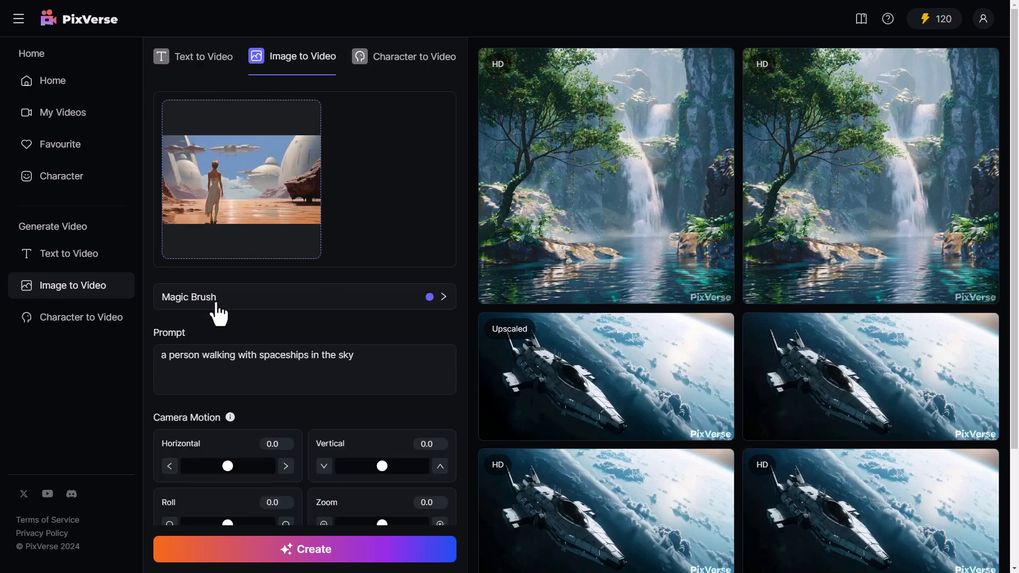
{"action": "scroll", "scroll_direction": "down", "scroll_amount": 3}
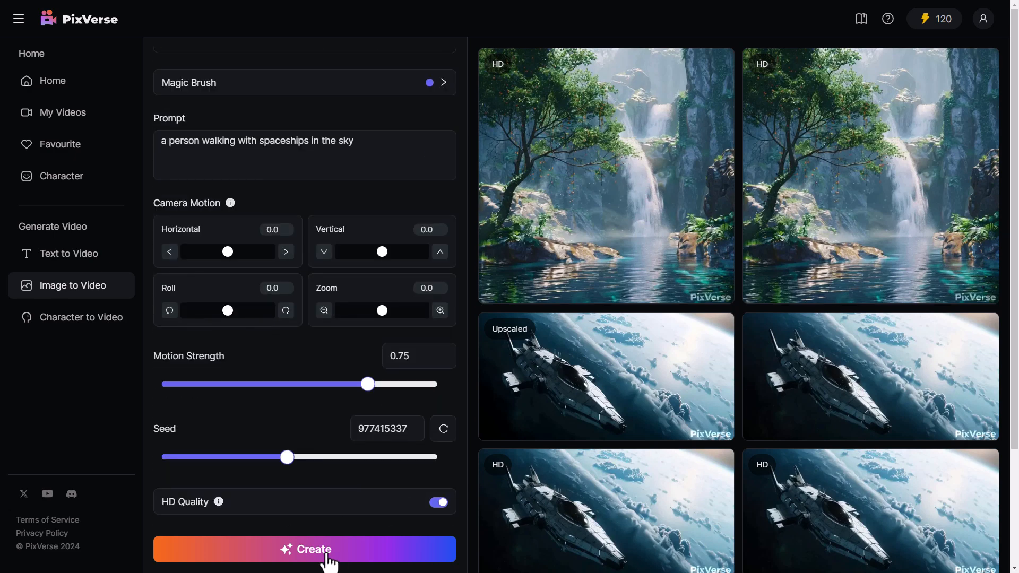